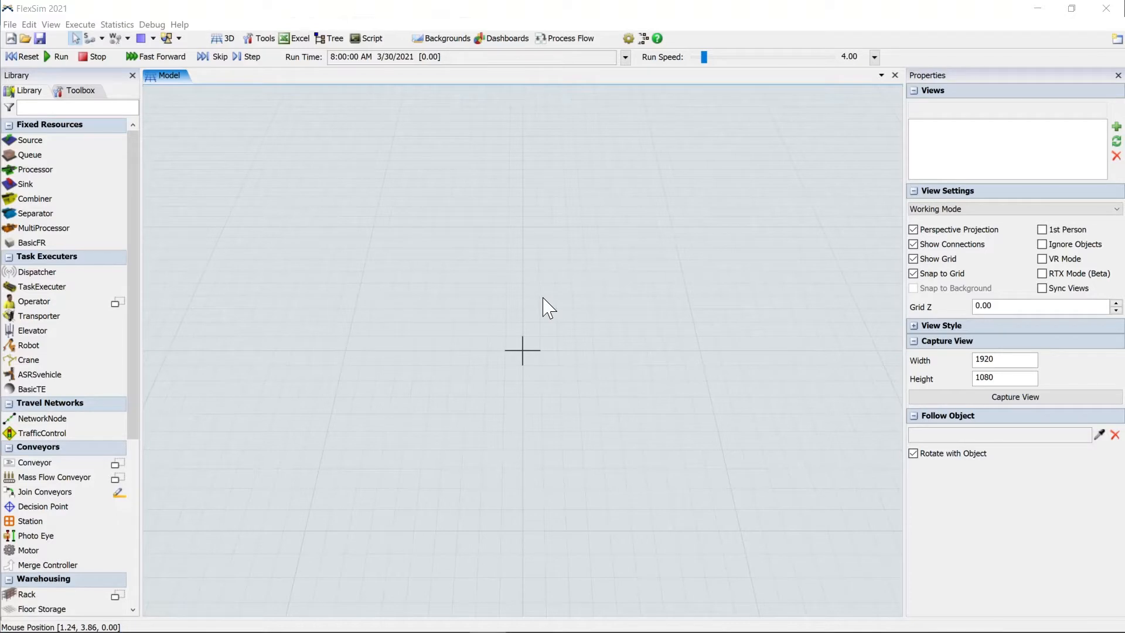
{"action": "mouse_move", "coordinate": [563, 219]}
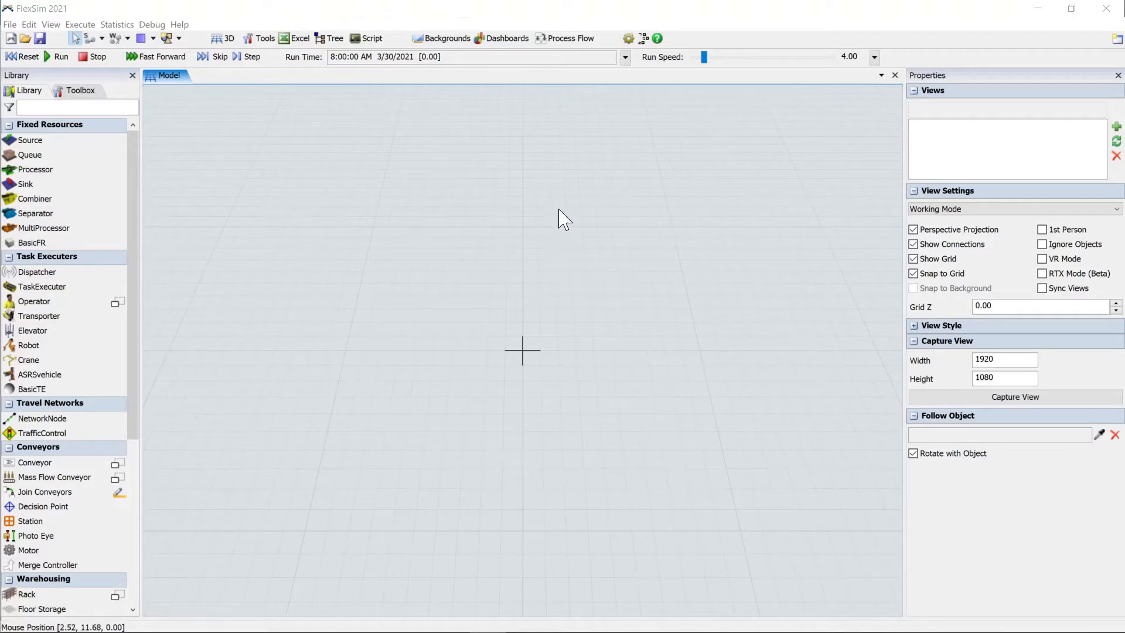
{"action": "mouse_move", "coordinate": [571, 37]}
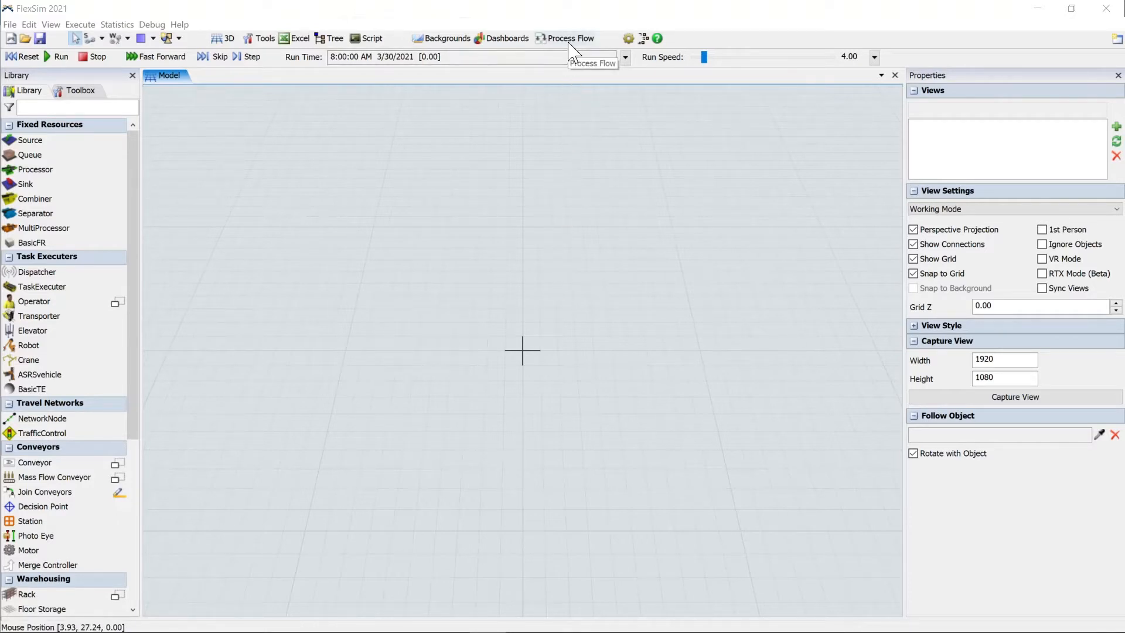
Step: Show the Process Flow menu's object process flow templates, including the AGV ones
{"action": "left_click", "coordinate": [569, 38]}
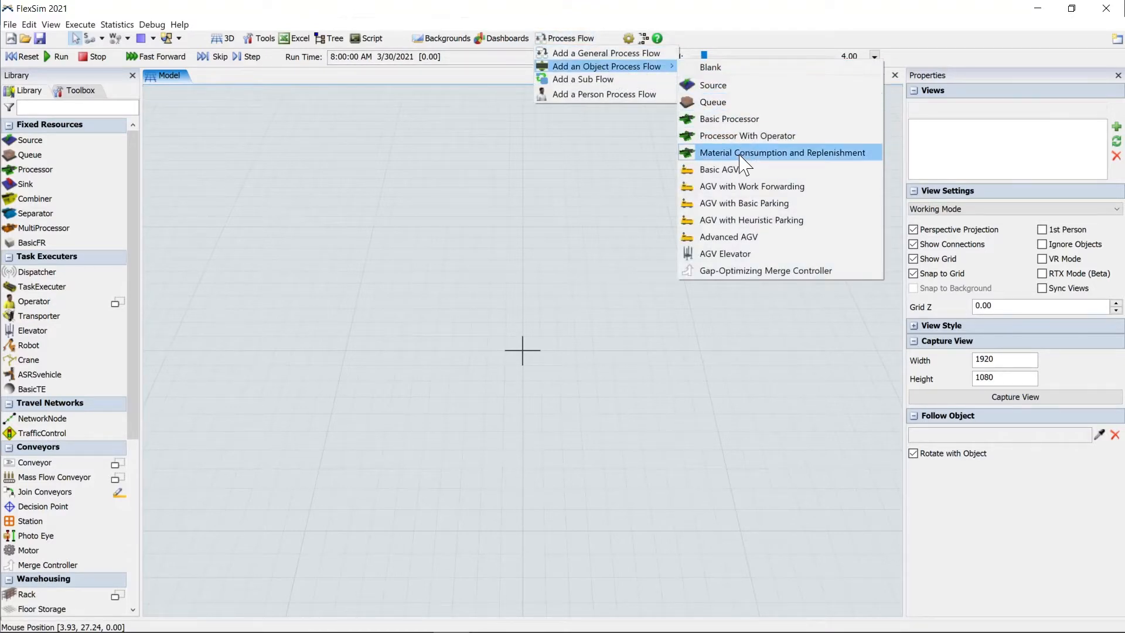
{"action": "mouse_move", "coordinate": [743, 169]}
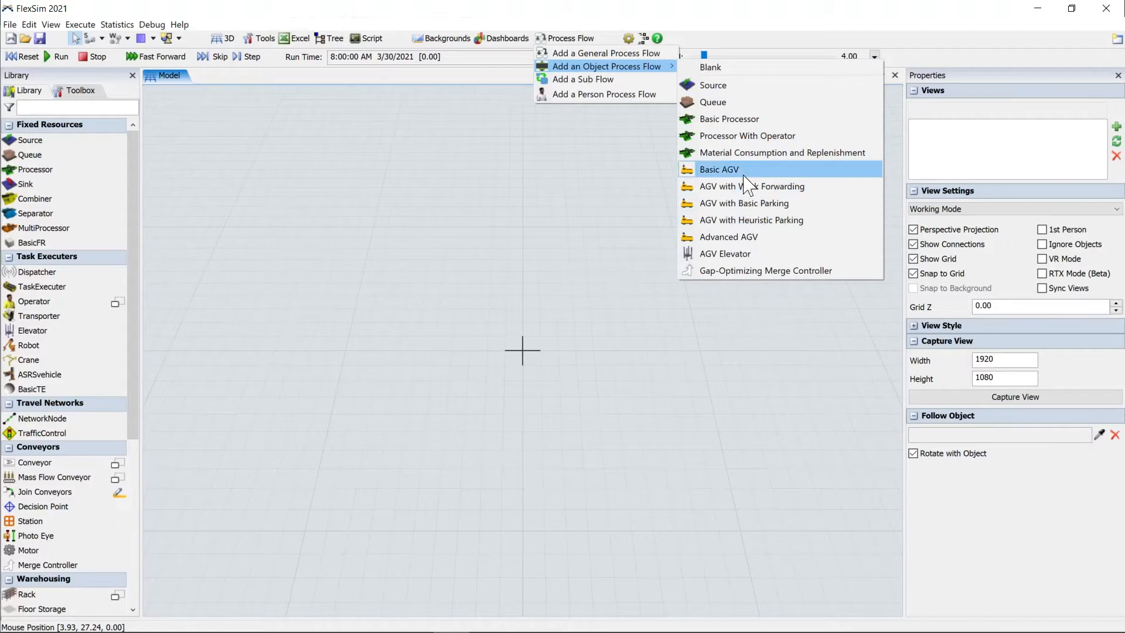
{"action": "mouse_move", "coordinate": [774, 236]}
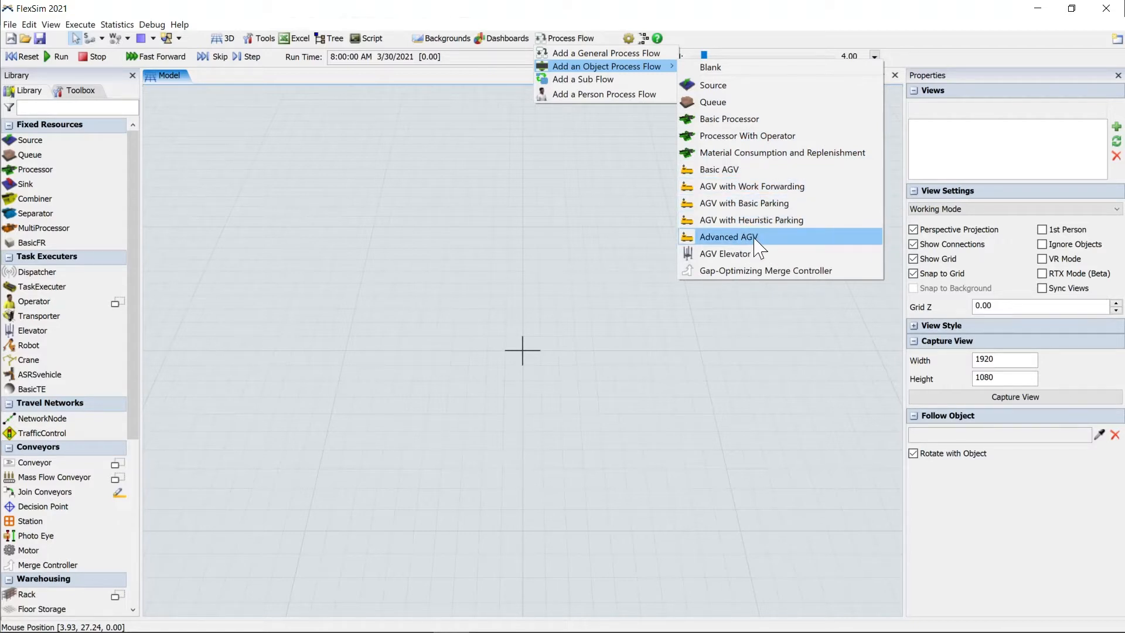
{"action": "mouse_move", "coordinate": [718, 169]}
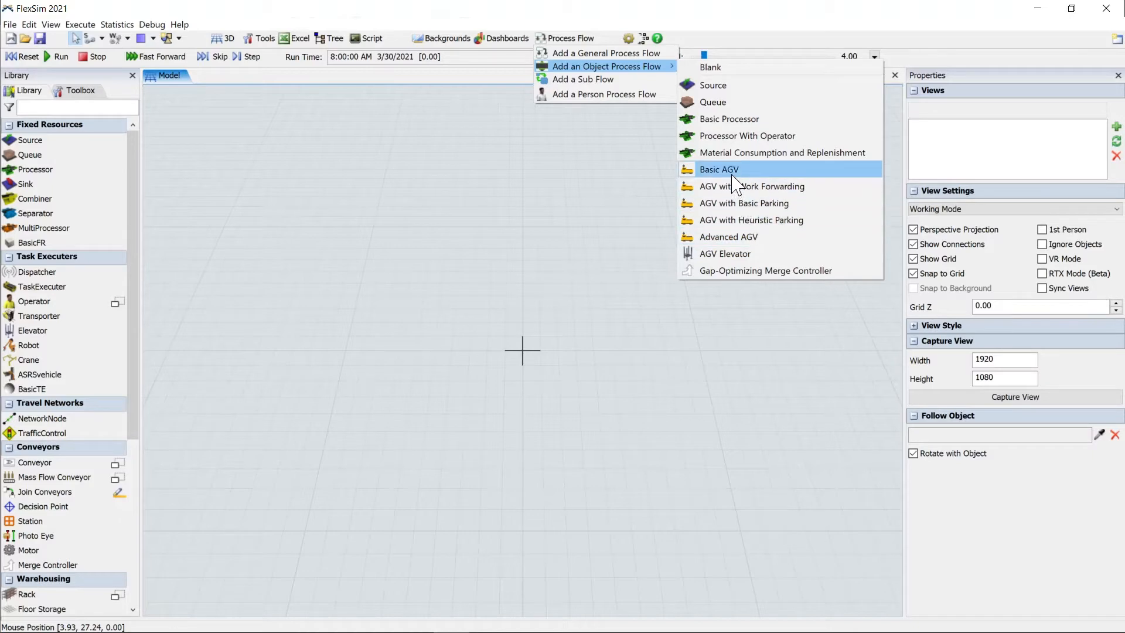
Step: Add a Basic AGV object process flow to the empty model
{"action": "left_click", "coordinate": [718, 168]}
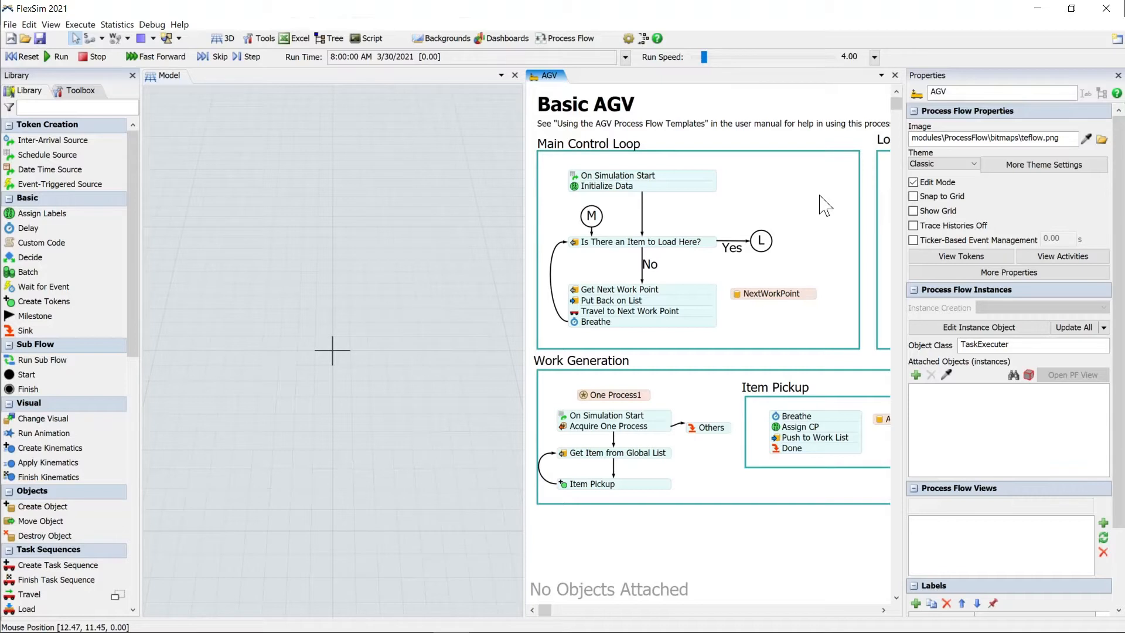
{"action": "mouse_move", "coordinate": [827, 229]}
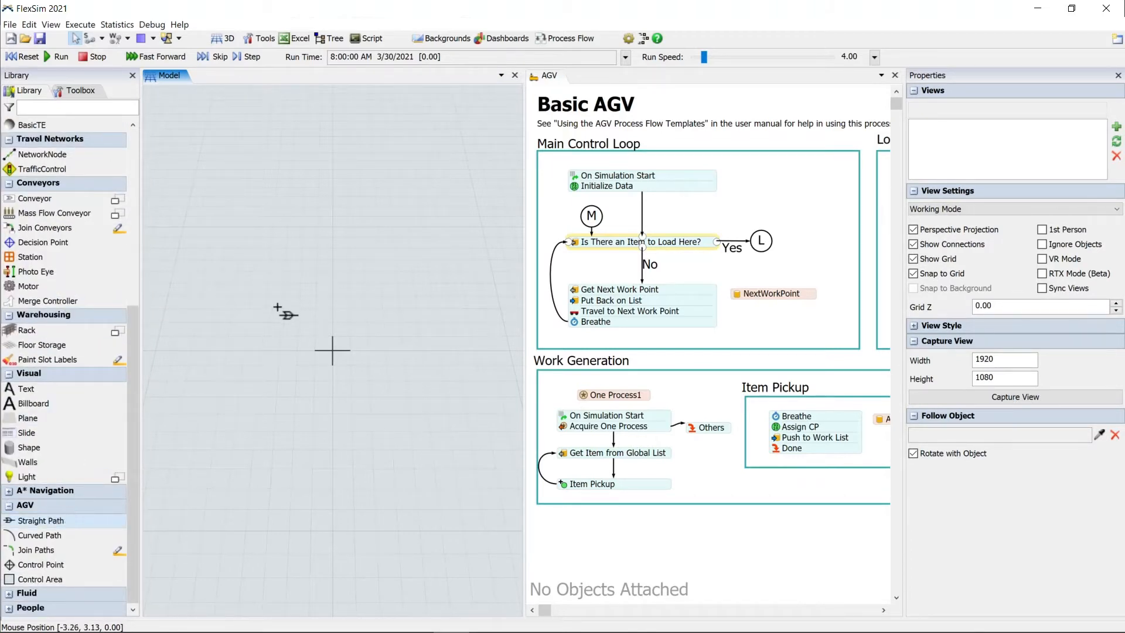
Step: Draw straight AGV path segments forming a clockwise rectangle in the model
{"action": "left_click_drag", "start_coordinate": [280, 308], "coordinate": [398, 301]}
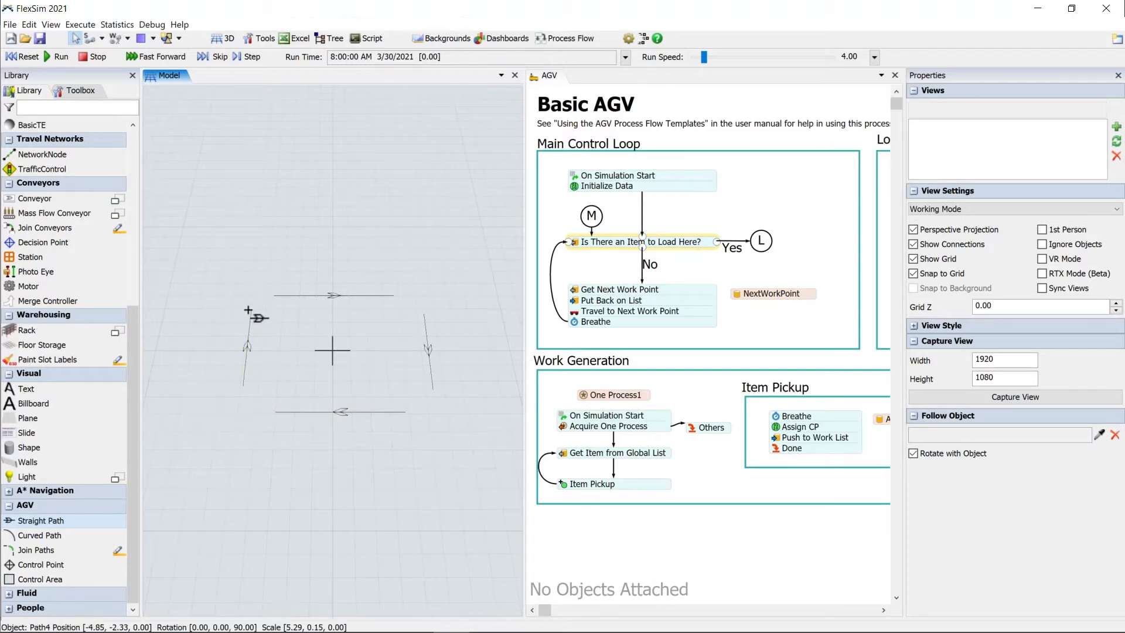
{"action": "mouse_move", "coordinate": [281, 330]}
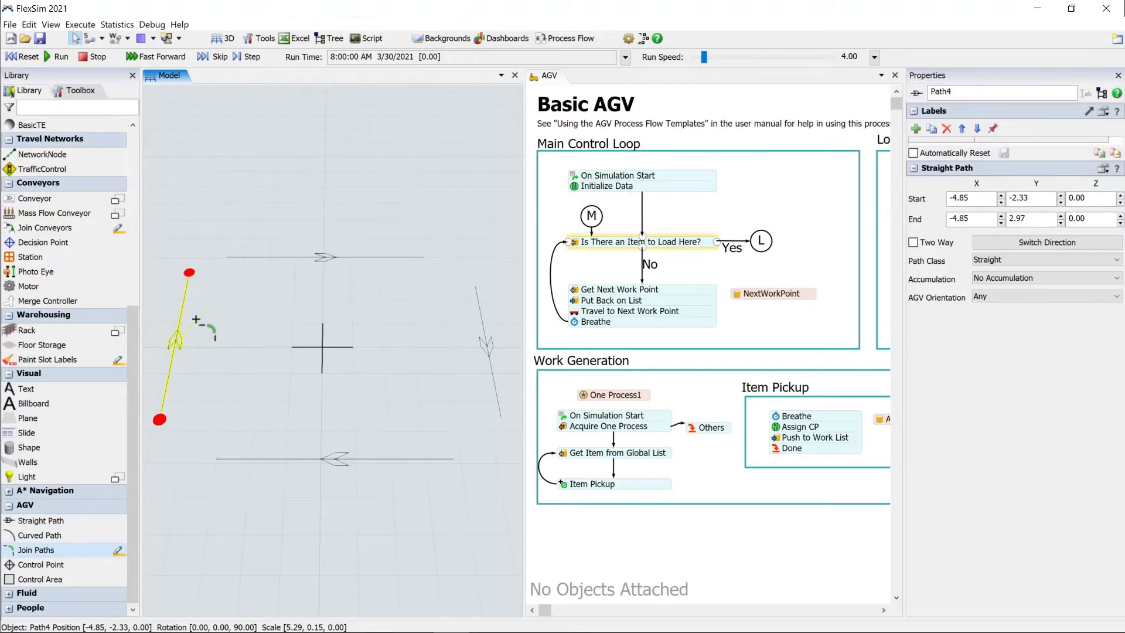
Step: Join the path ends at each corner into curved connectors closing the loop
{"action": "left_click_drag", "start_coordinate": [204, 337], "coordinate": [310, 270]}
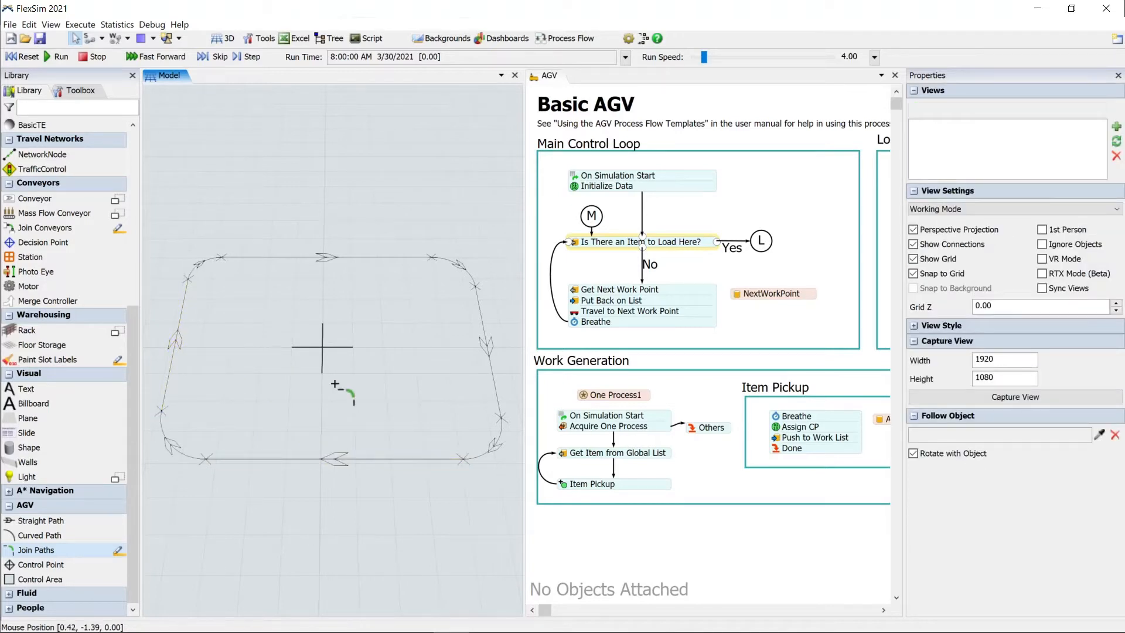
{"action": "mouse_move", "coordinate": [172, 391]}
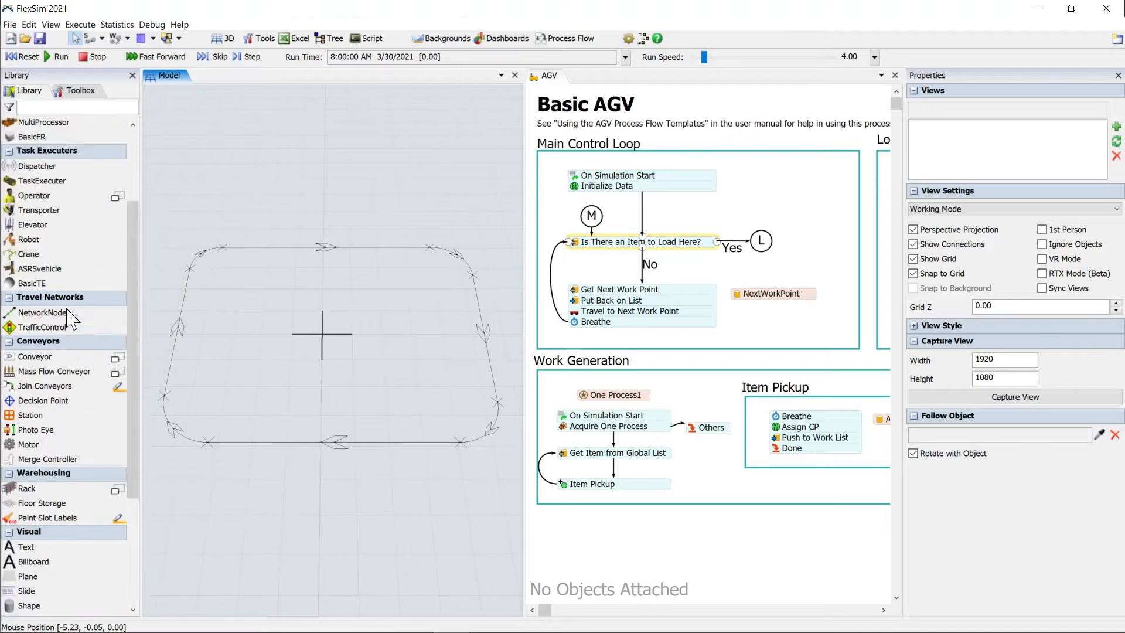
Step: Place a TaskExecuter from the Task Executers library group inside the loop
{"action": "scroll", "scroll_direction": "down", "scroll_amount": 3}
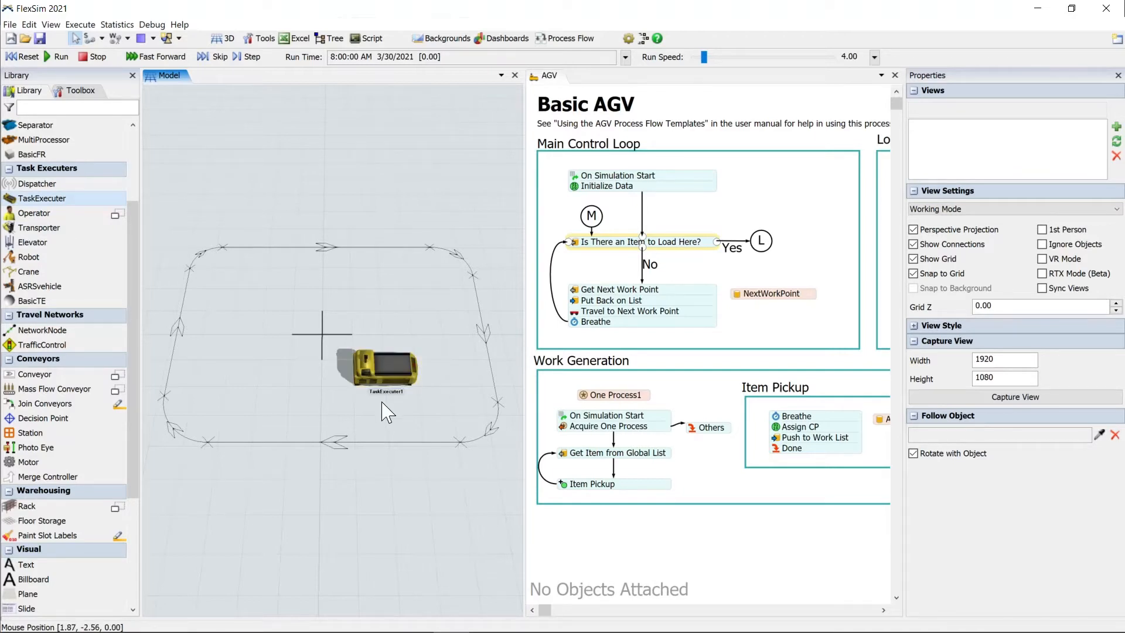
{"action": "mouse_move", "coordinate": [315, 388]}
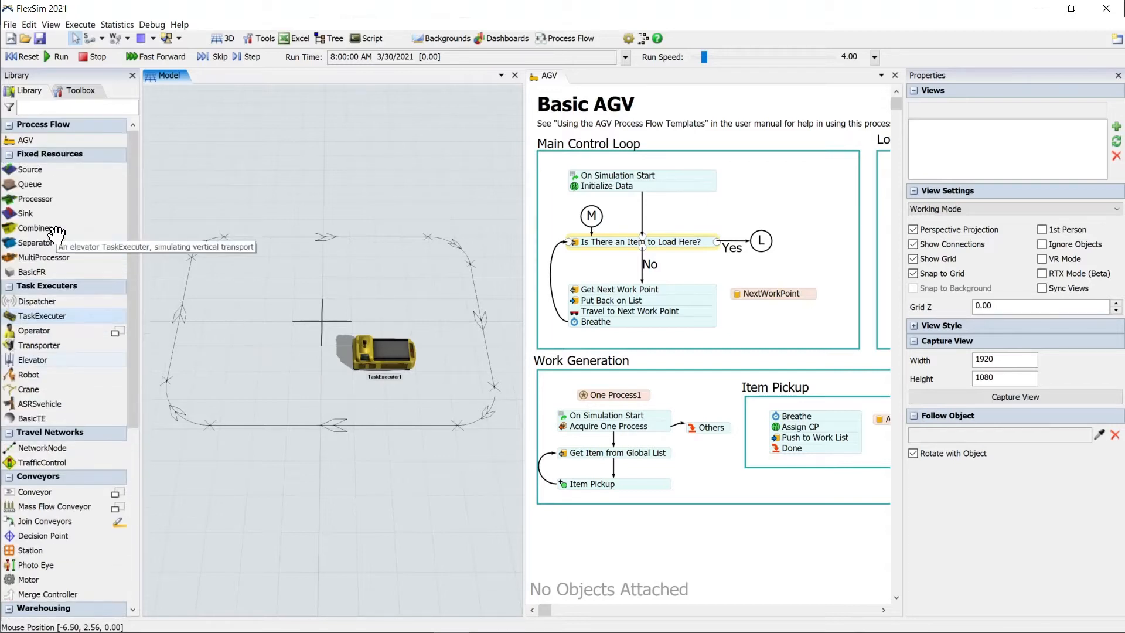
{"action": "mouse_move", "coordinate": [225, 449]}
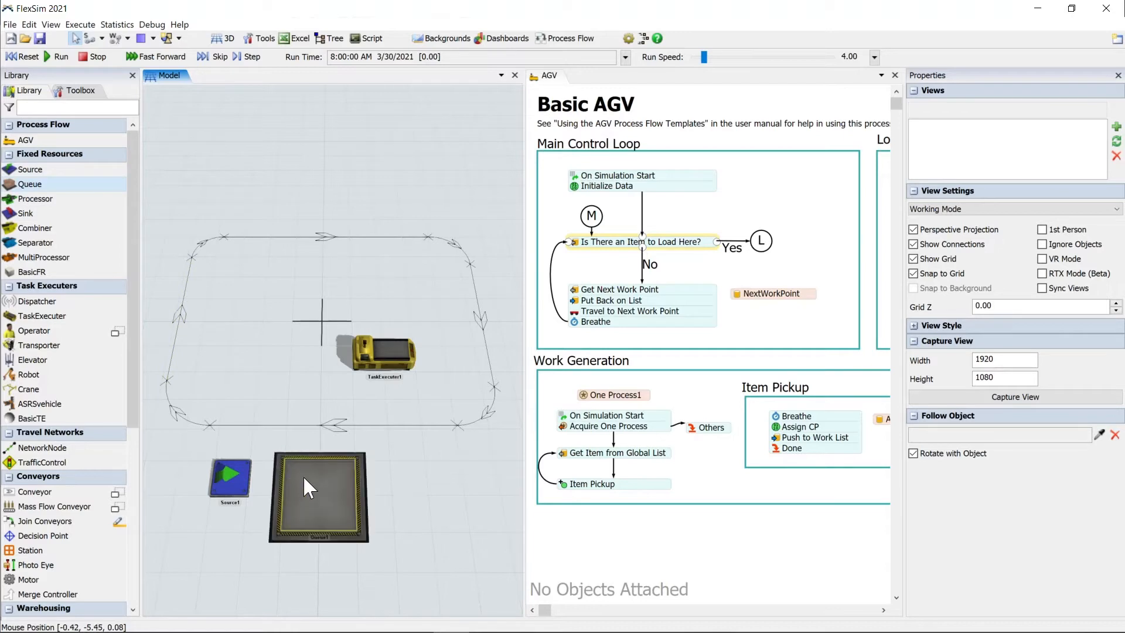
Step: Add Source, Queue and Sink, then A-connect Source to Queue and Queue to Sink
{"action": "left_click", "coordinate": [317, 499]}
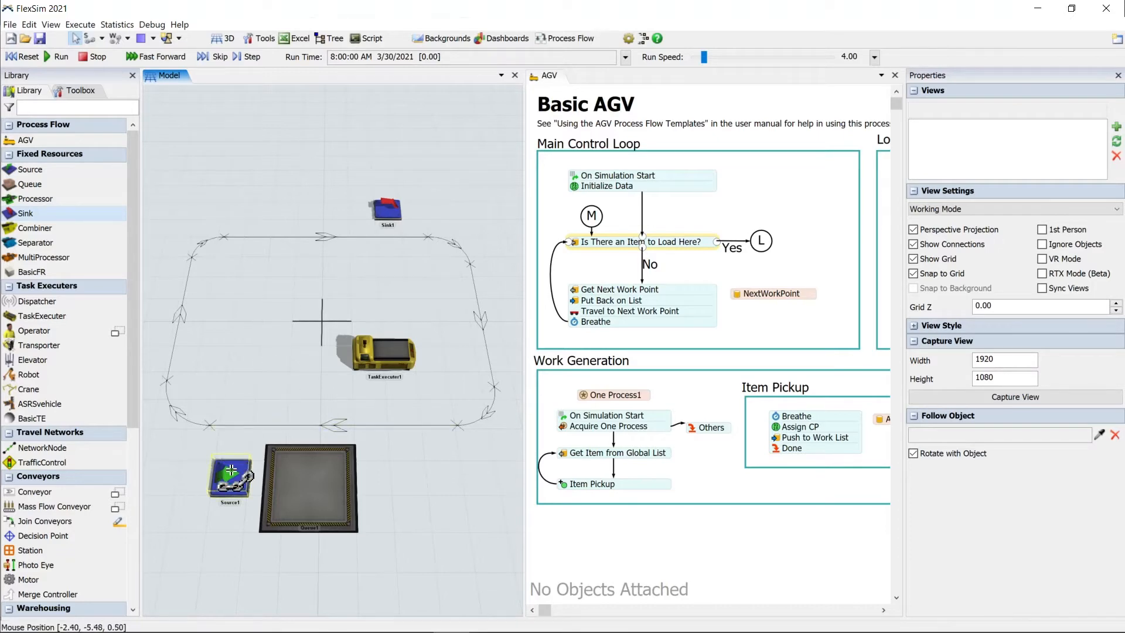
{"action": "left_click", "coordinate": [306, 487]}
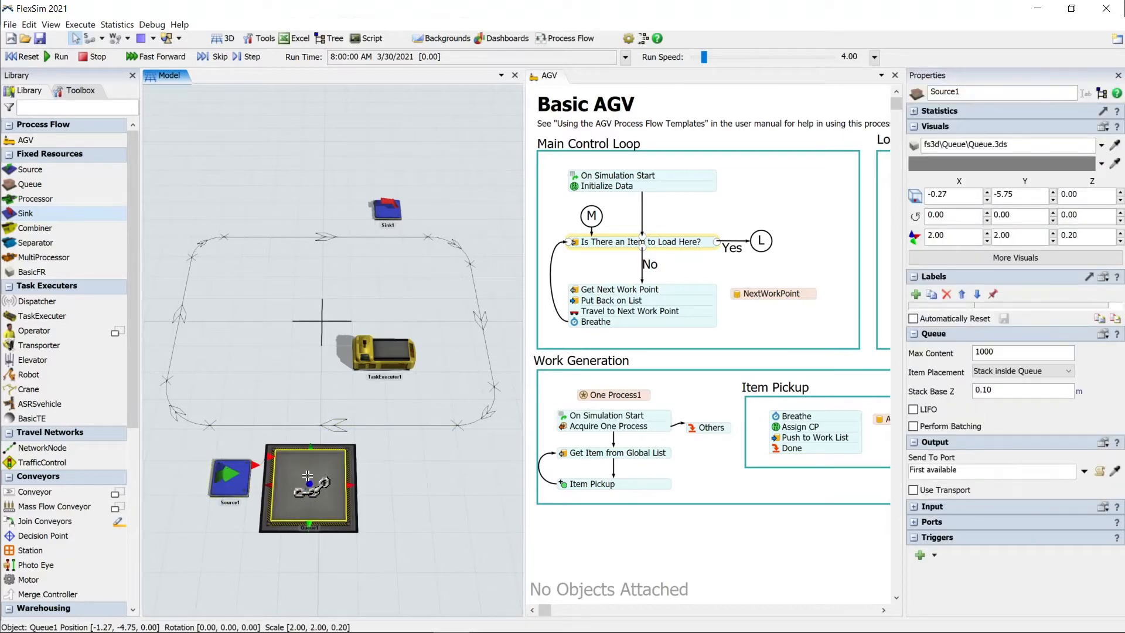
{"action": "left_click", "coordinate": [307, 488]}
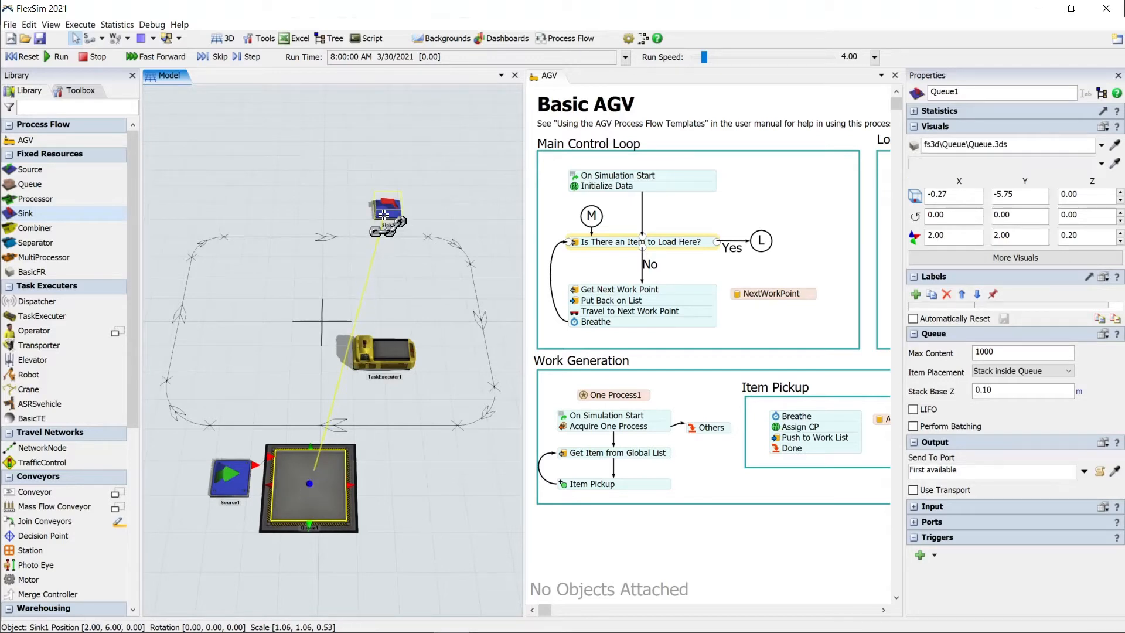
{"action": "right_click", "coordinate": [337, 298]}
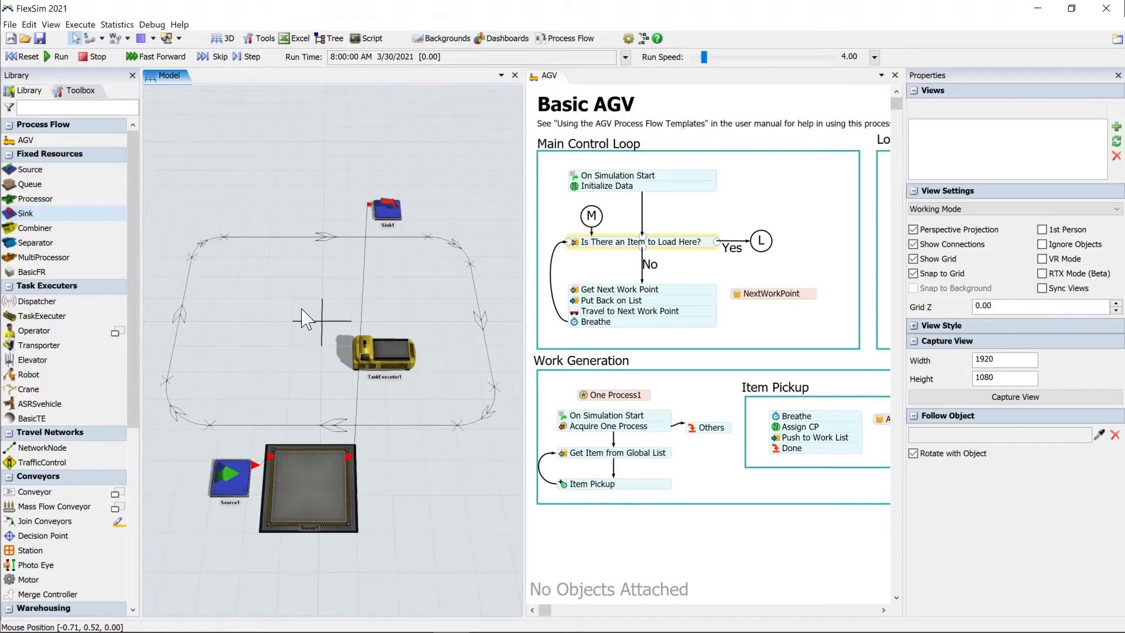
Step: Place control points on the bottom and top paths and link Queue1 and Sink1 to them
{"action": "scroll", "scroll_direction": "down", "scroll_amount": 3}
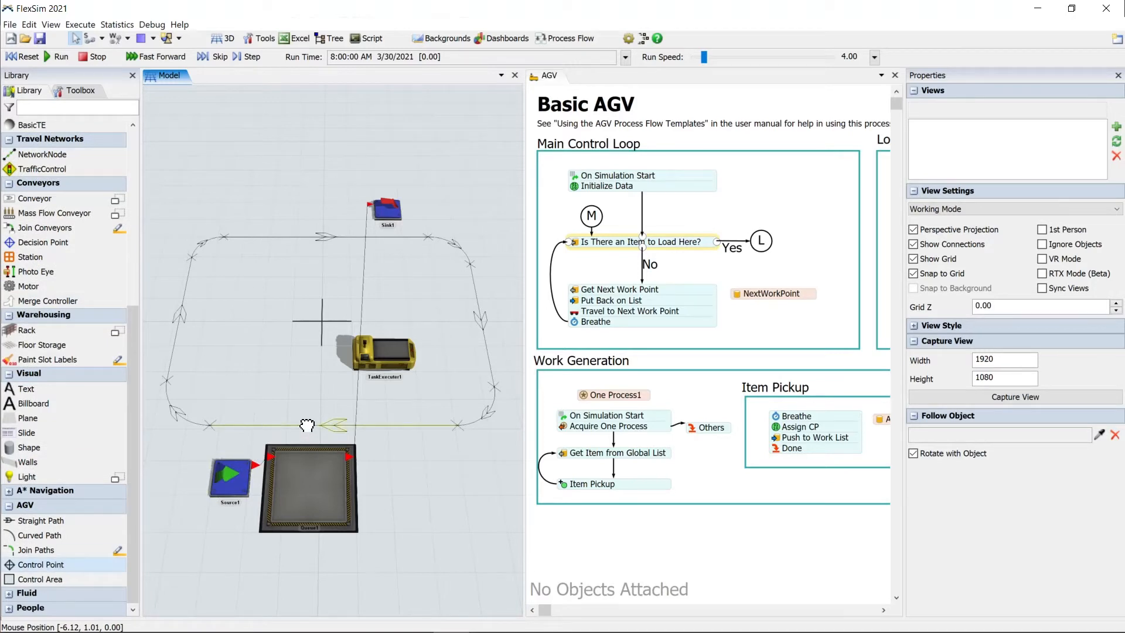
{"action": "mouse_move", "coordinate": [280, 375]}
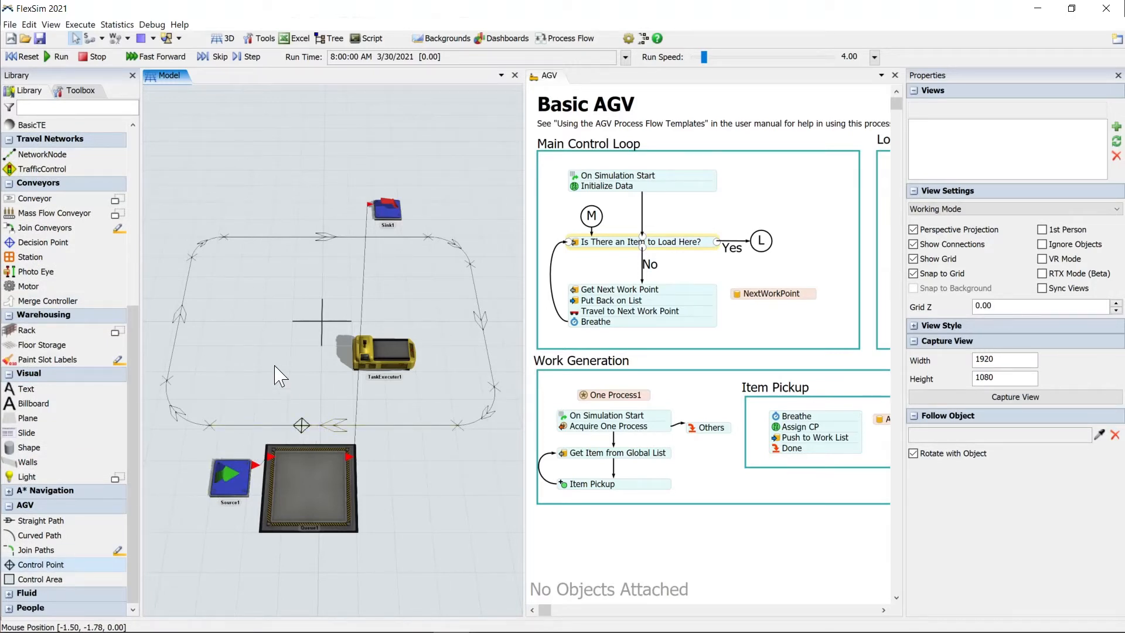
{"action": "mouse_move", "coordinate": [251, 391]}
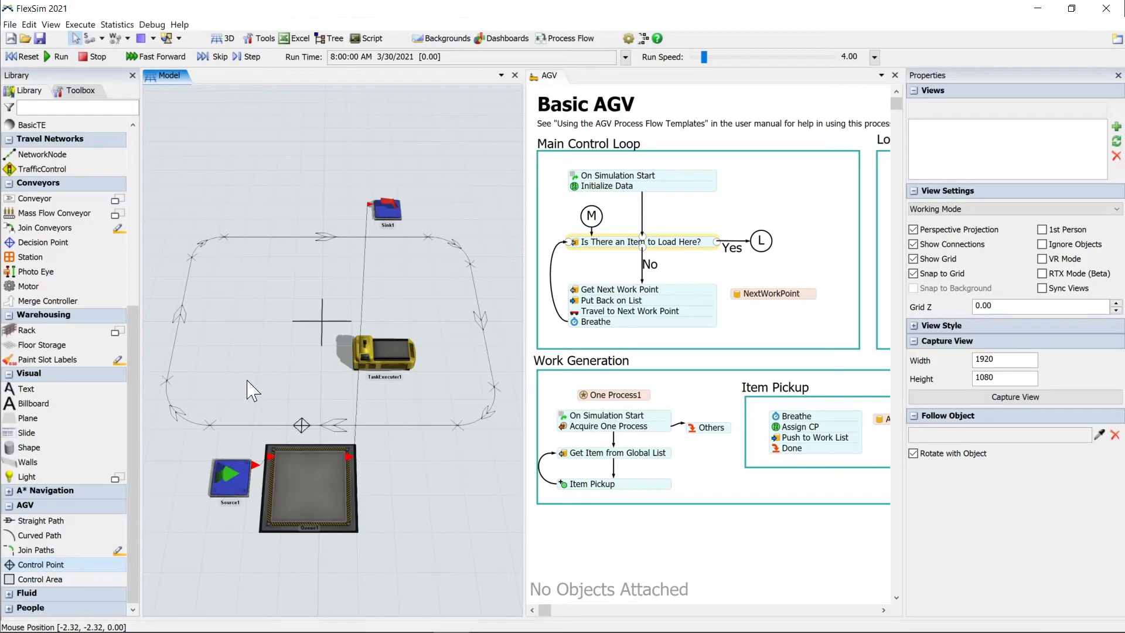
{"action": "mouse_move", "coordinate": [316, 262]}
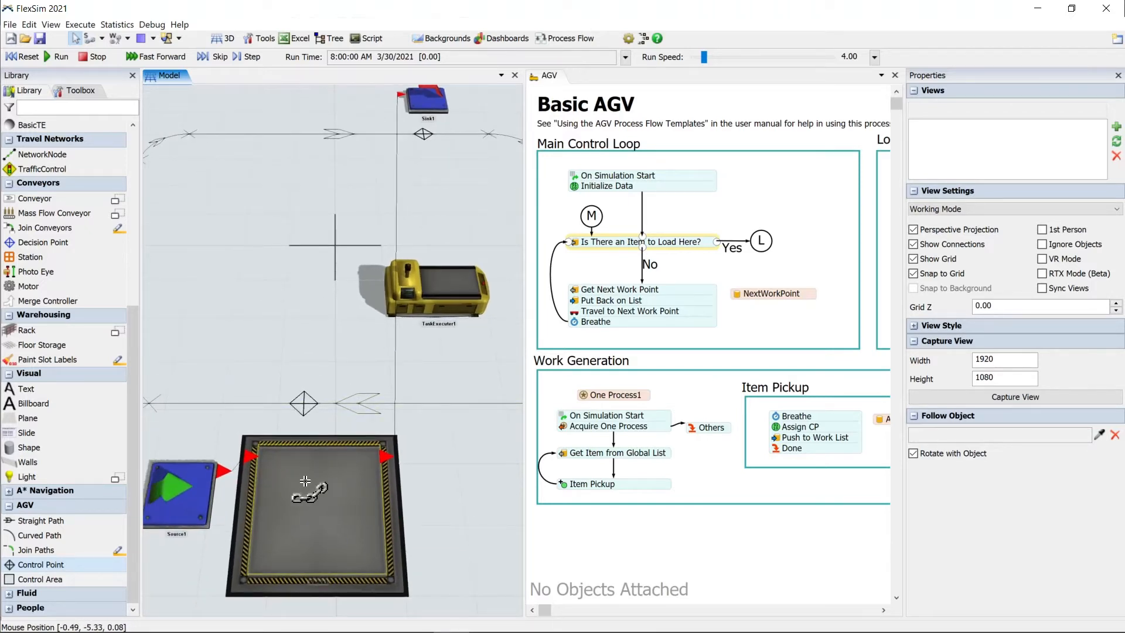
{"action": "left_click", "coordinate": [318, 517]}
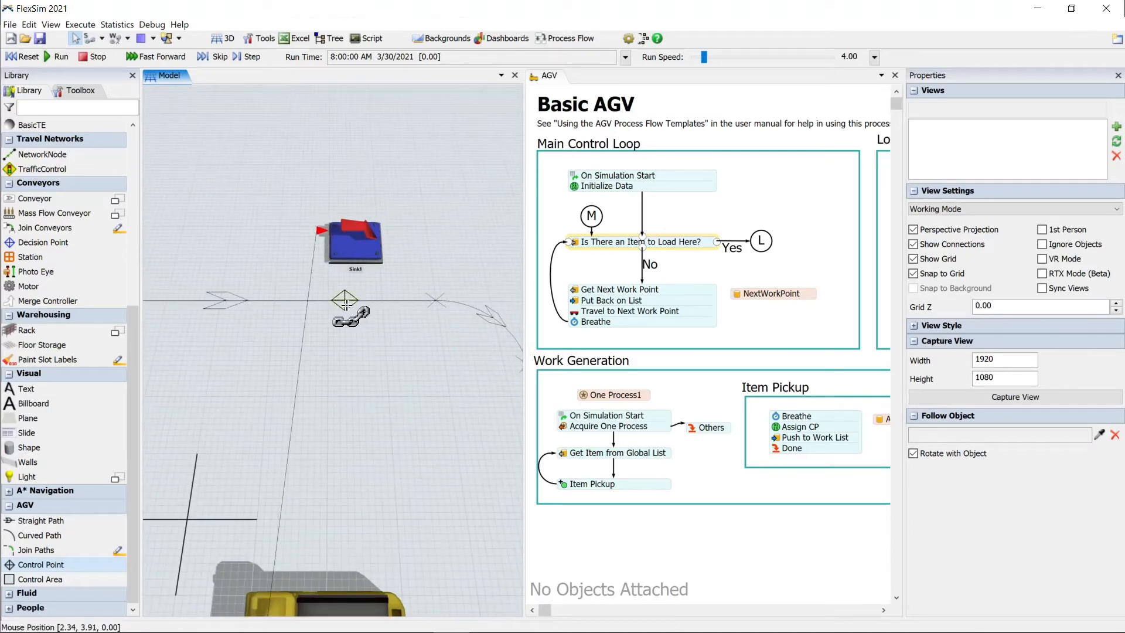
{"action": "left_click", "coordinate": [352, 236]}
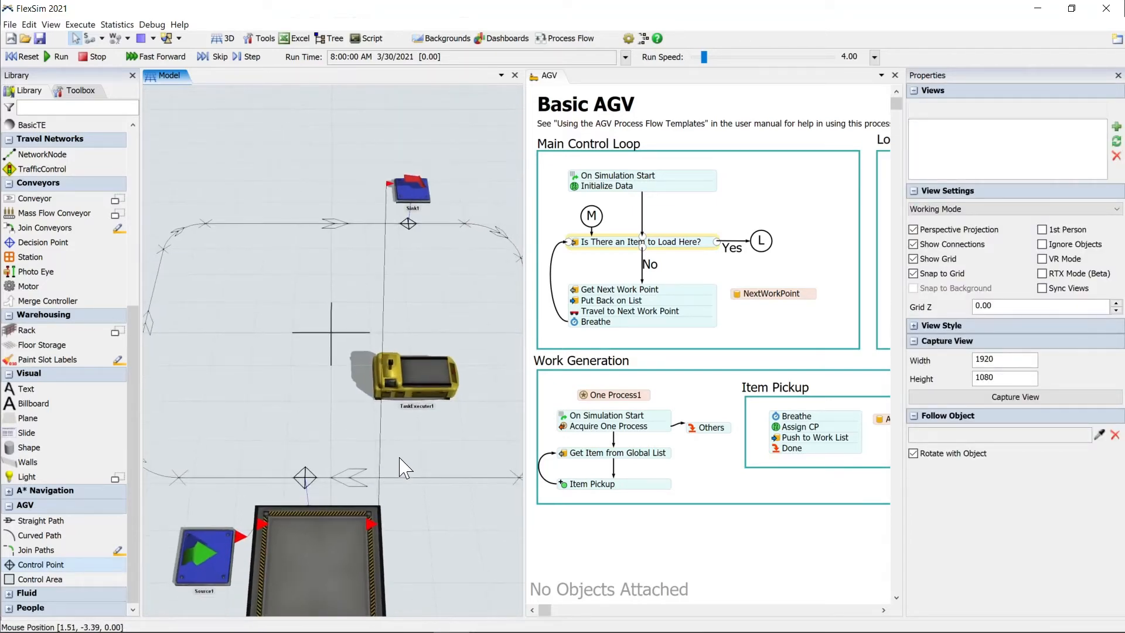
Step: A-connect TaskExecuter1 to the control point beside Queue1 as its start
{"action": "left_click", "coordinate": [416, 376]}
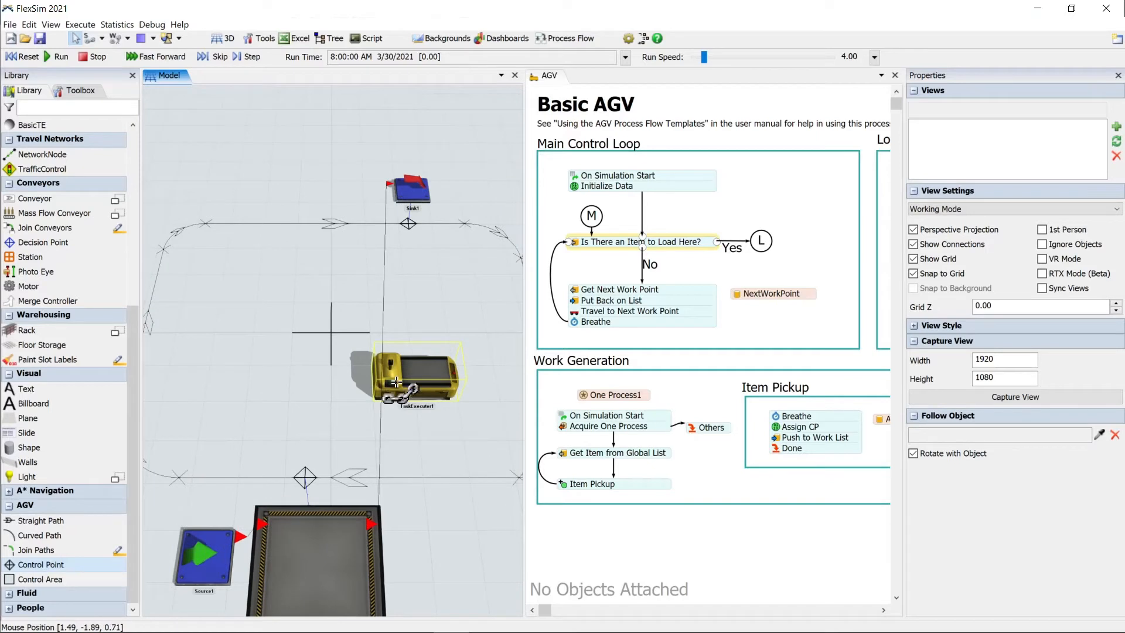
{"action": "left_click", "coordinate": [416, 372]}
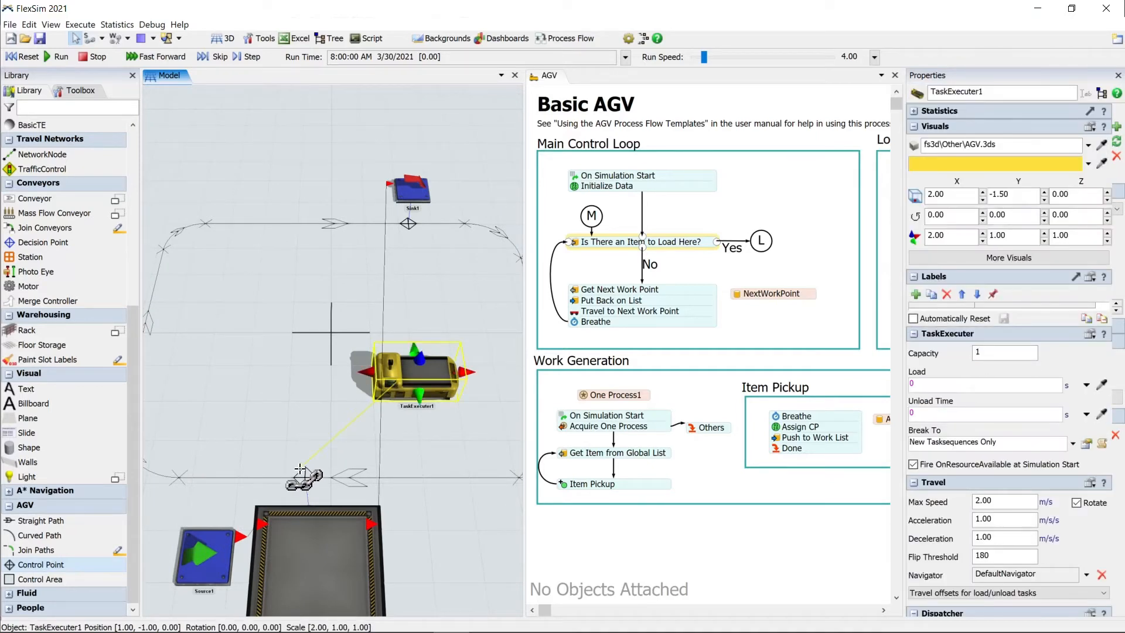
{"action": "mouse_move", "coordinate": [304, 477]}
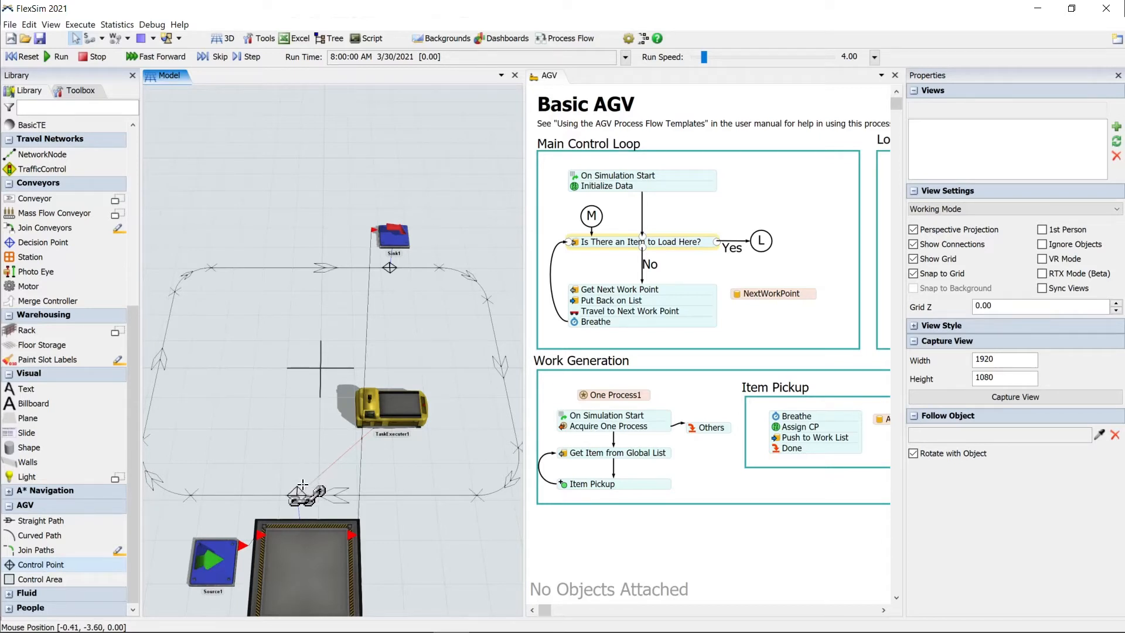
{"action": "left_click", "coordinate": [300, 496]}
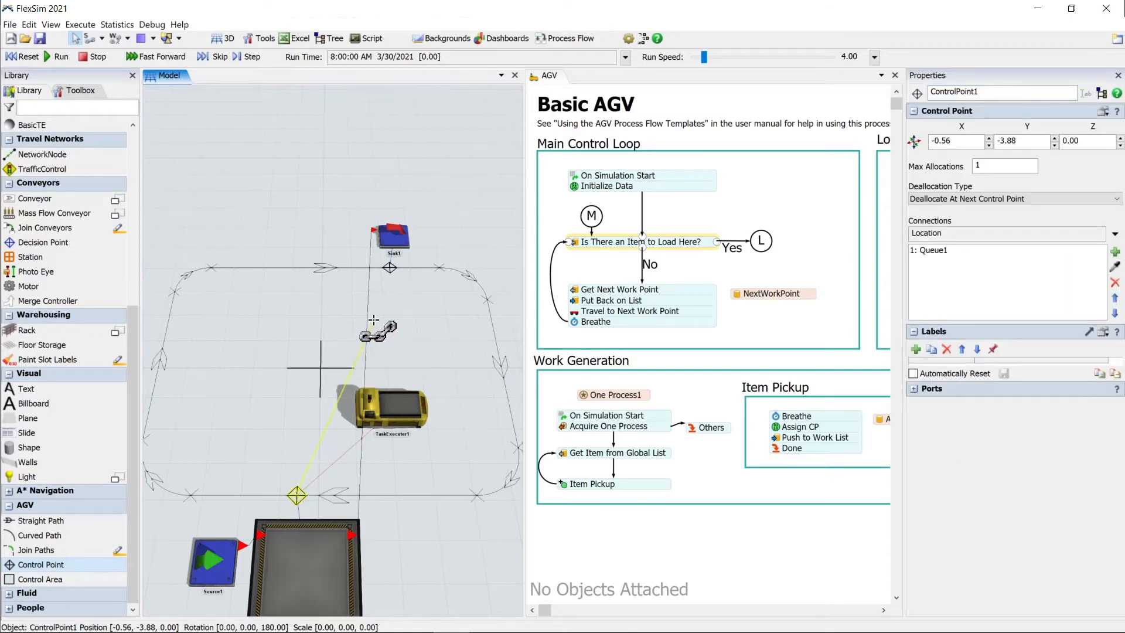
{"action": "left_click", "coordinate": [165, 426]}
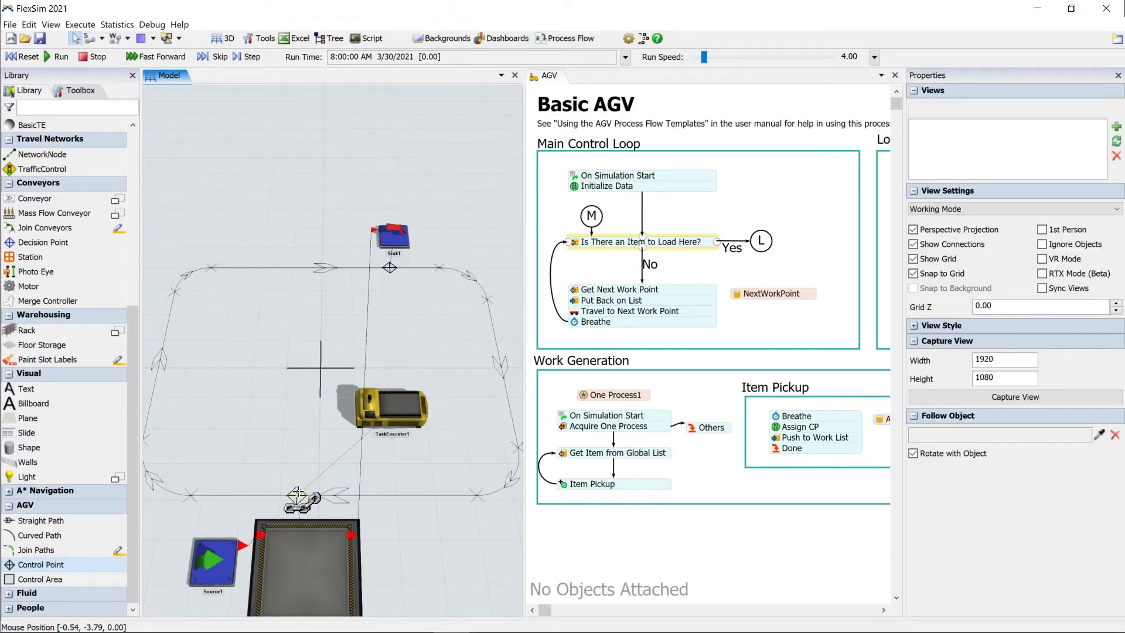
{"action": "left_click", "coordinate": [296, 494]}
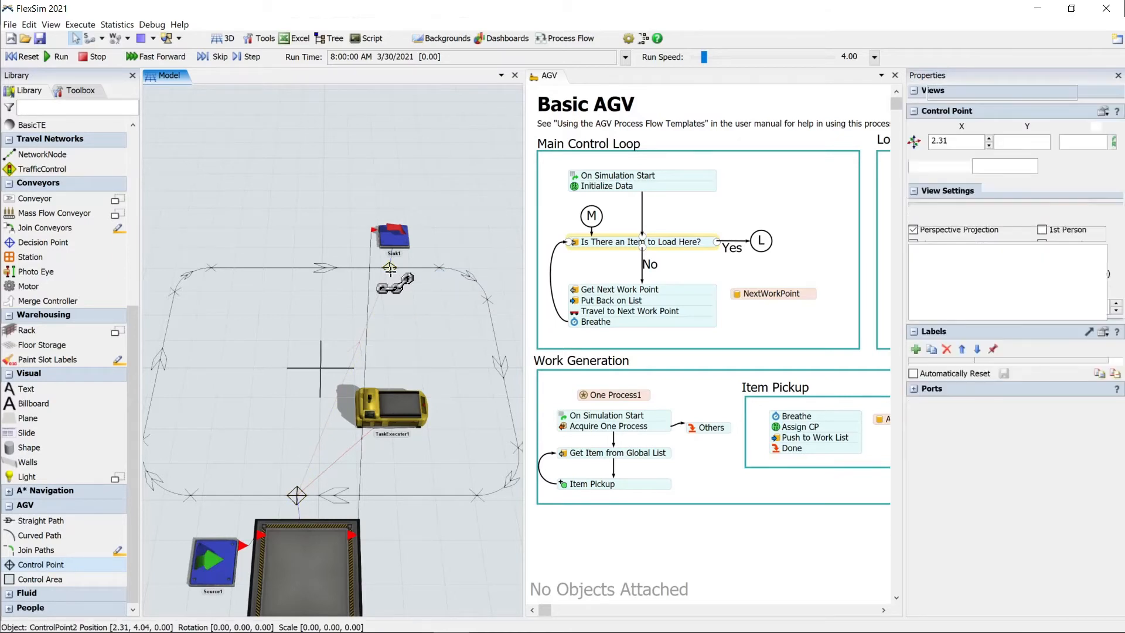
{"action": "left_click", "coordinate": [296, 494]}
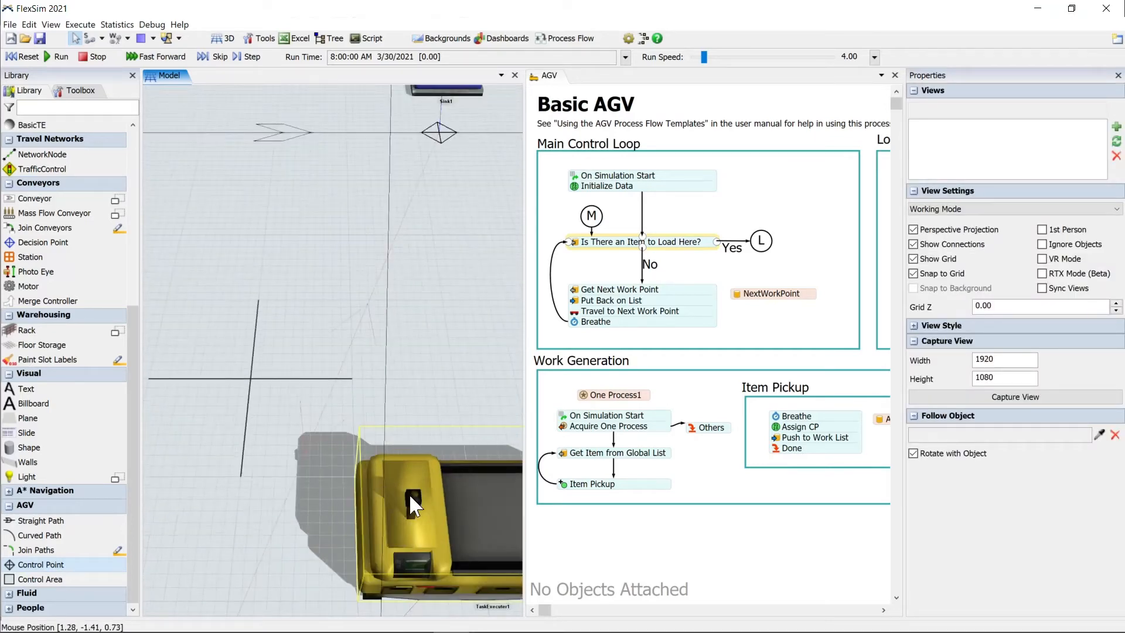
{"action": "left_click", "coordinate": [412, 502]}
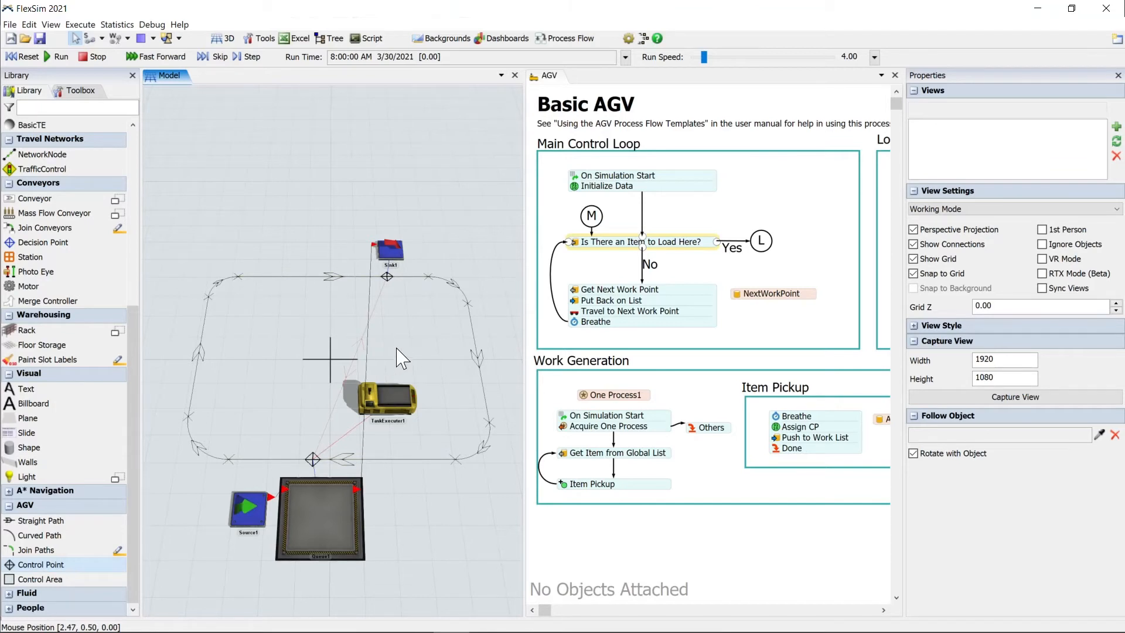
{"action": "mouse_move", "coordinate": [402, 373]}
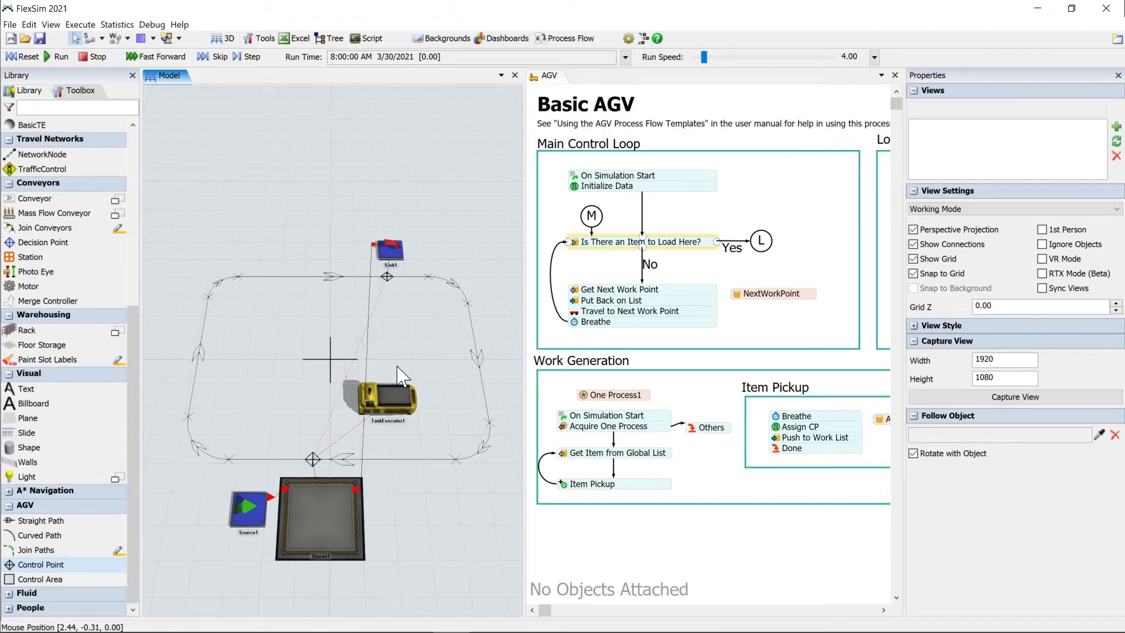
Step: Set Queue1's output to Use Transport, pushing items to the AGVWork item list without task sequence
{"action": "left_click", "coordinate": [318, 517]}
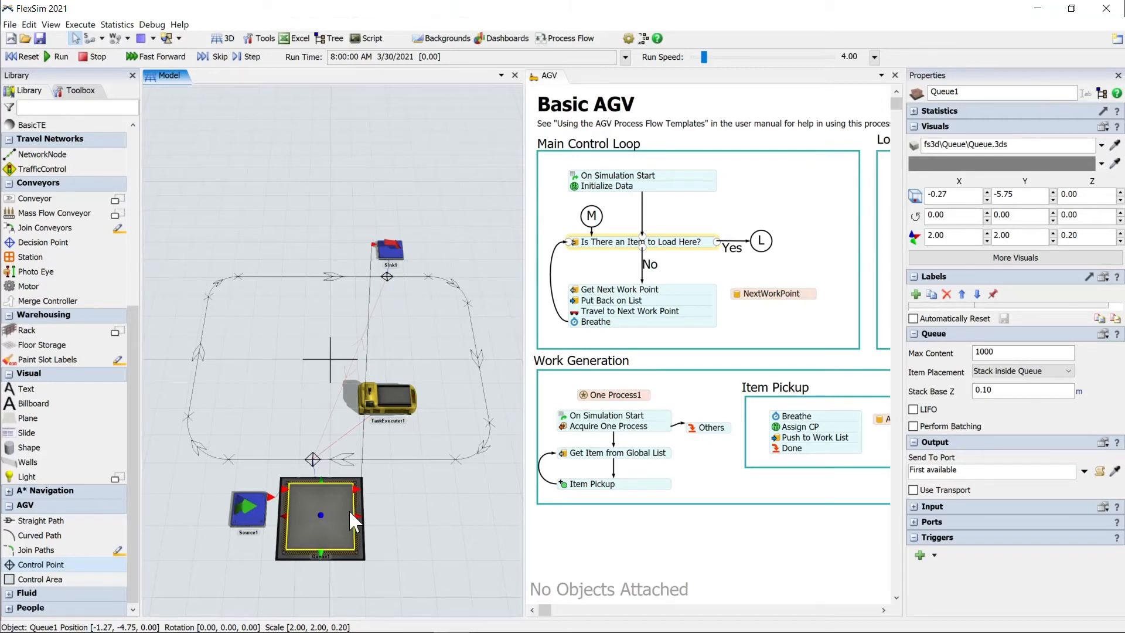
{"action": "mouse_move", "coordinate": [387, 520]}
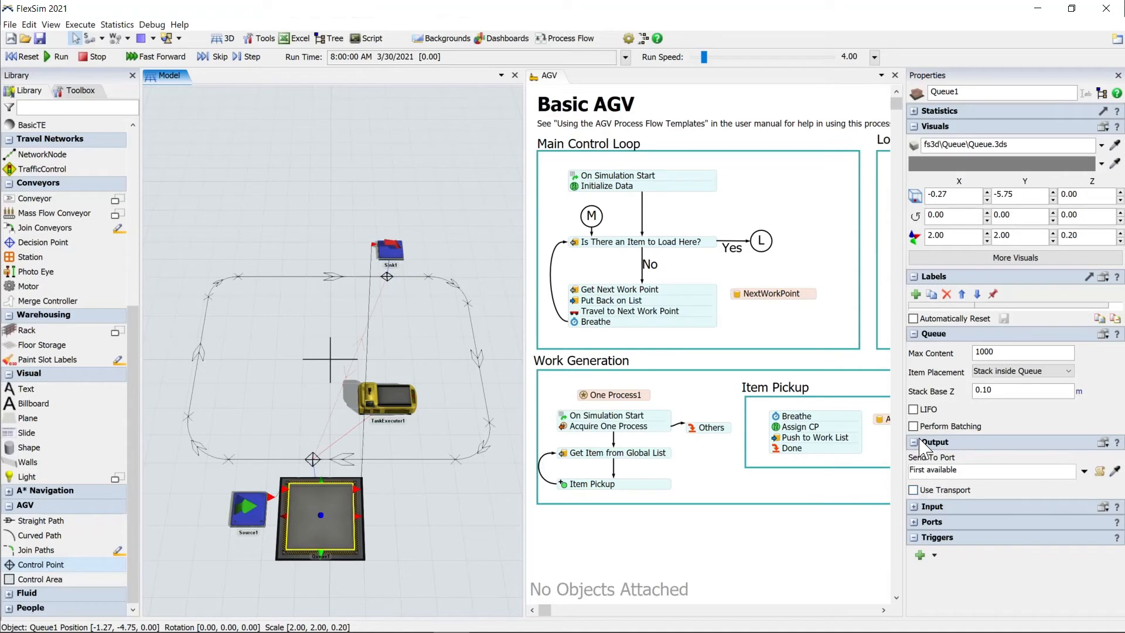
{"action": "left_click", "coordinate": [913, 489]}
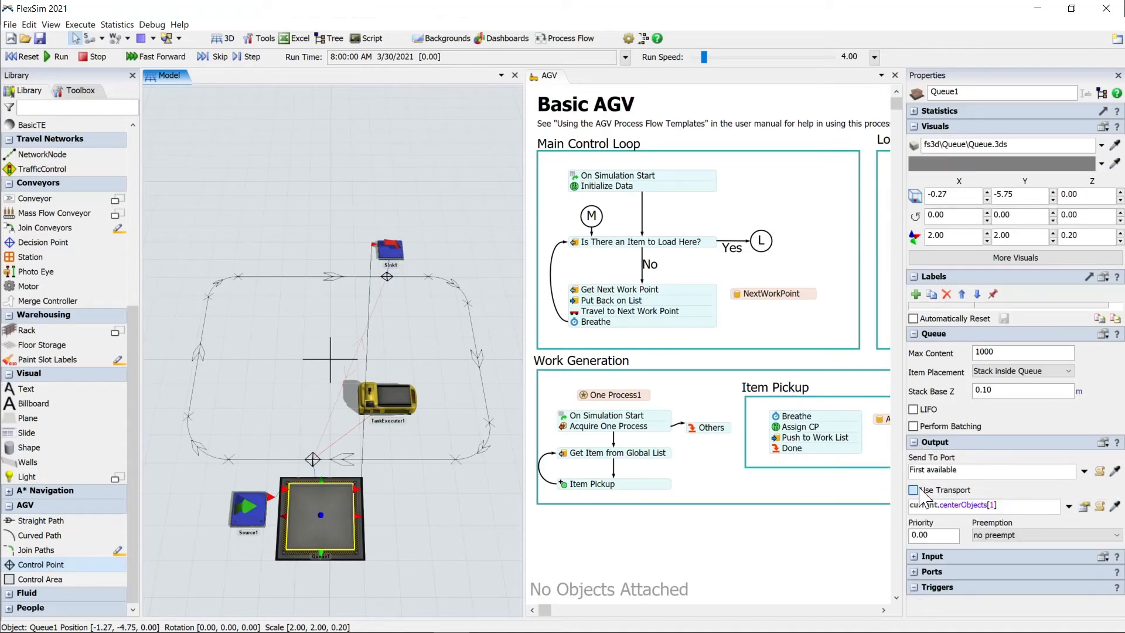
{"action": "left_click", "coordinate": [912, 490]}
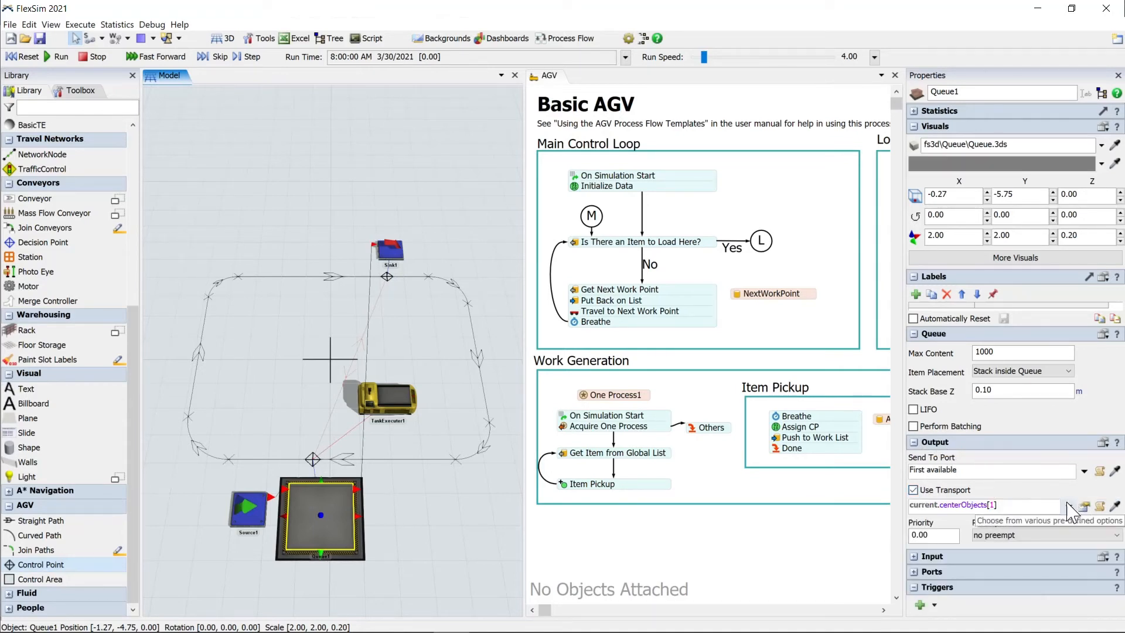
{"action": "left_click", "coordinate": [1083, 506]}
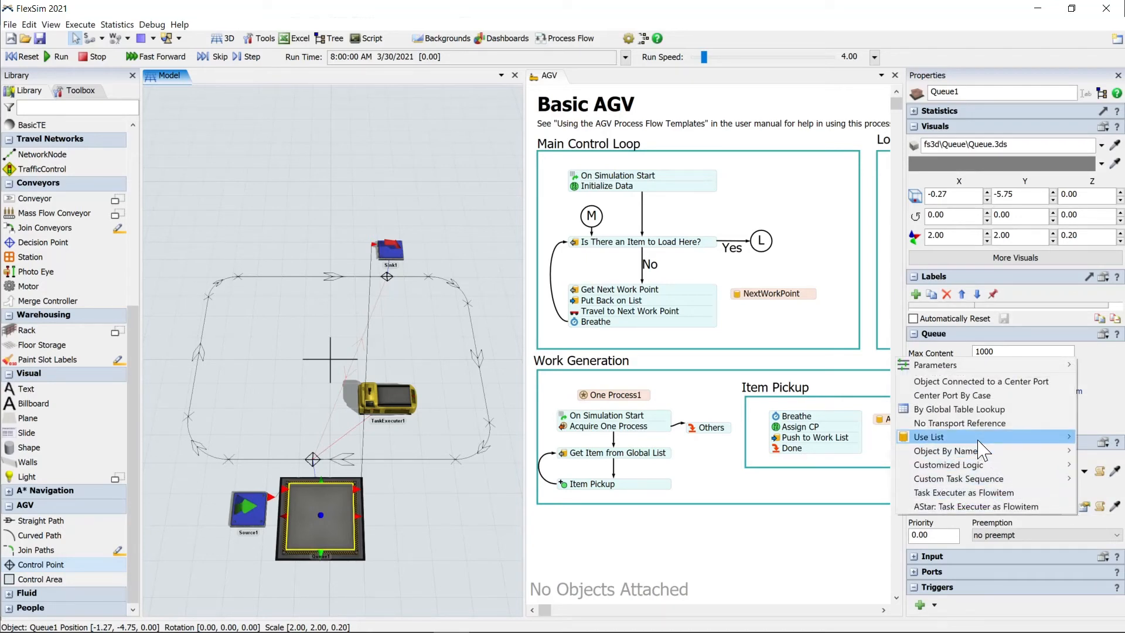
{"action": "mouse_move", "coordinate": [928, 437]}
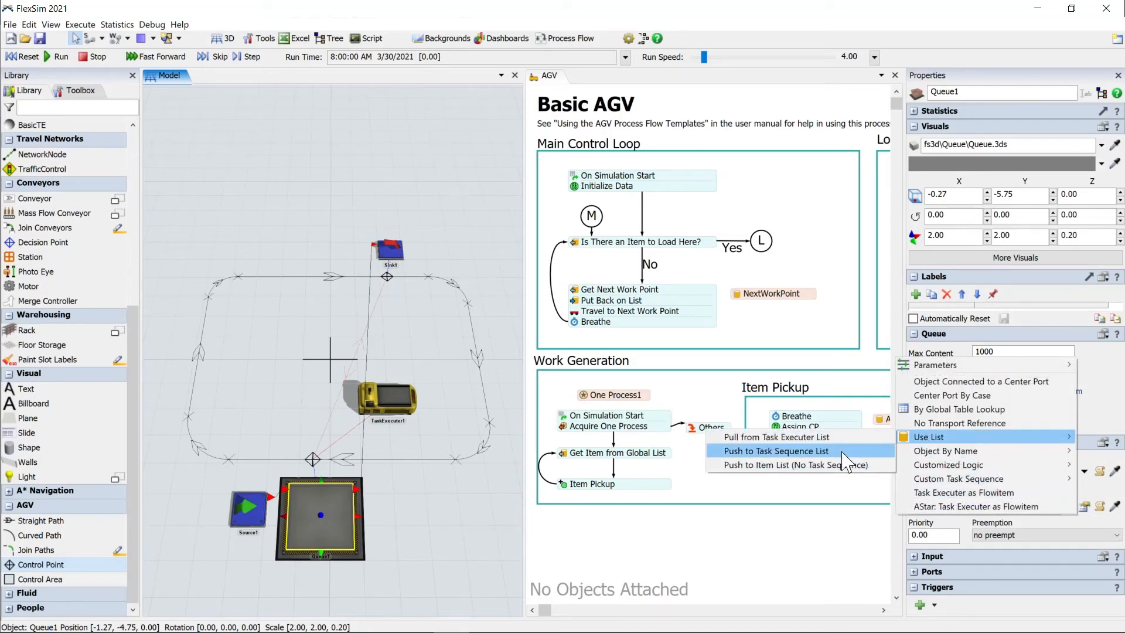
{"action": "mouse_move", "coordinate": [811, 465]}
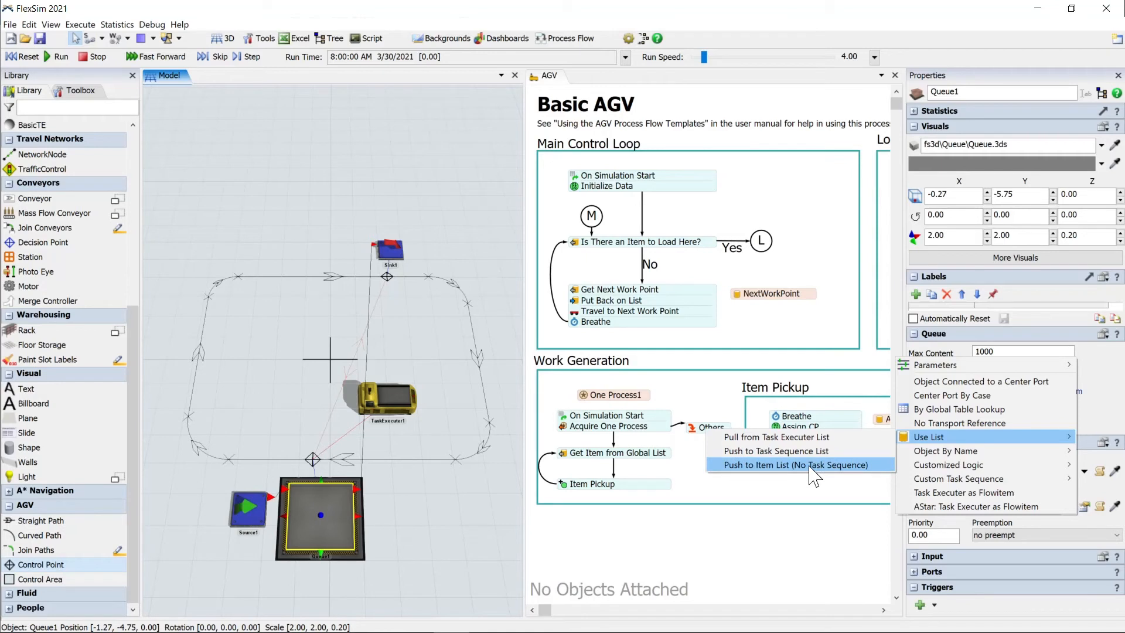
{"action": "left_click", "coordinate": [795, 466]}
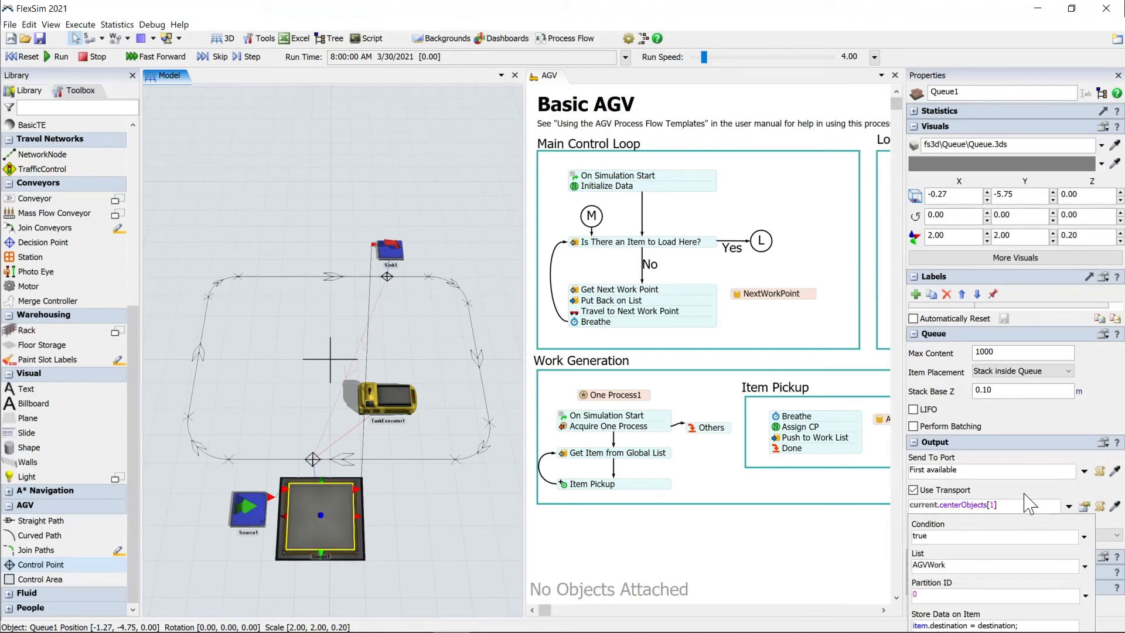
{"action": "left_click", "coordinate": [1084, 565]}
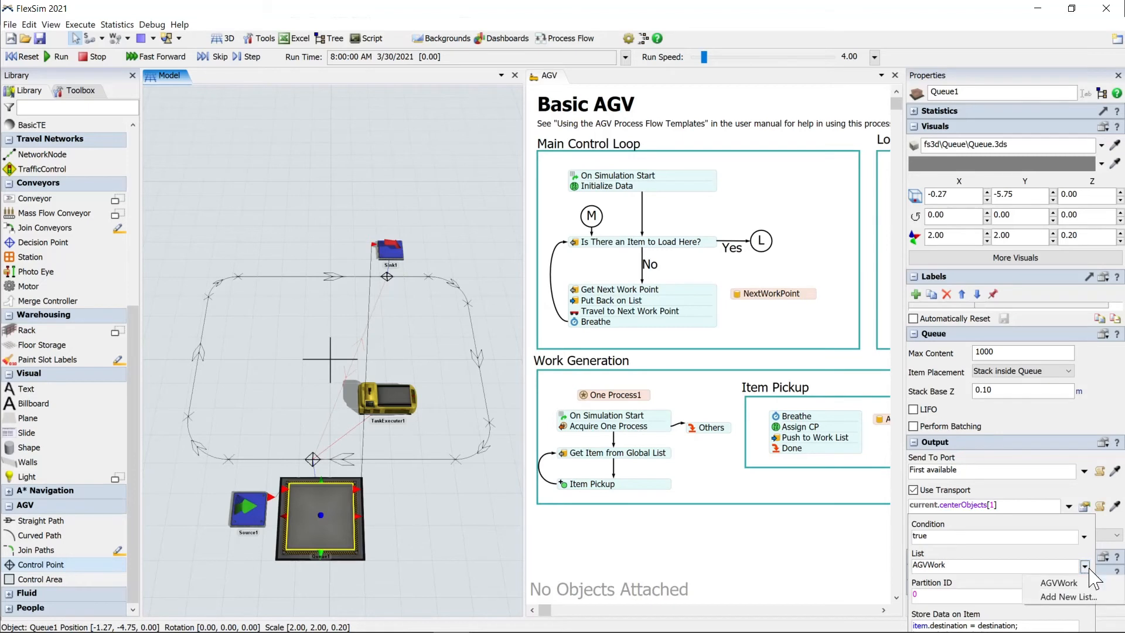
{"action": "mouse_move", "coordinate": [1059, 582]}
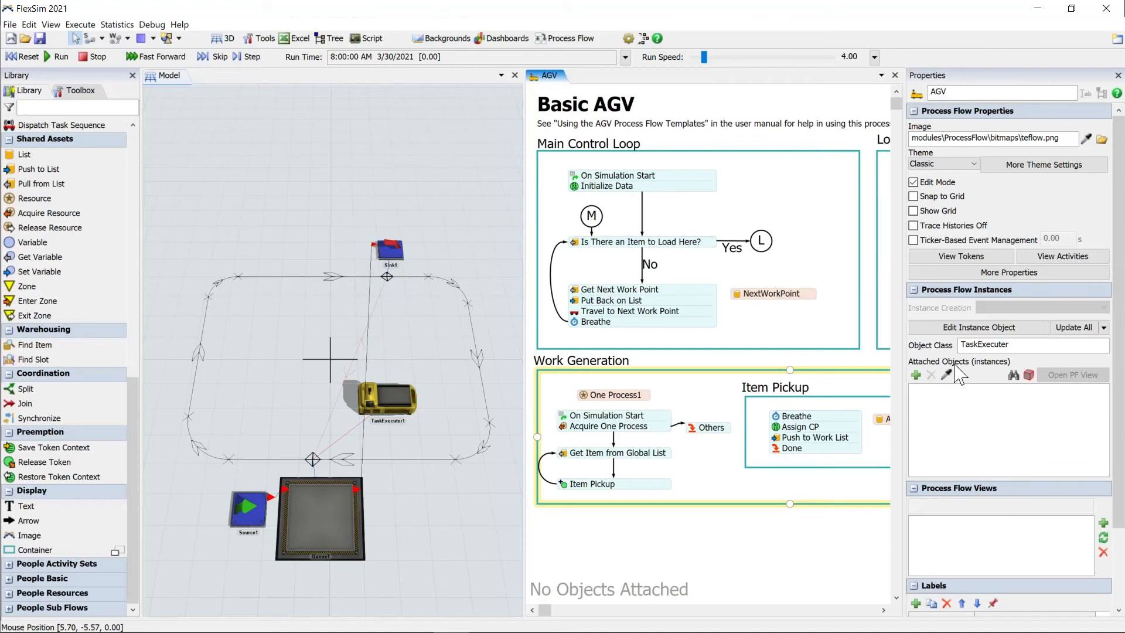
{"action": "mouse_move", "coordinate": [964, 382]}
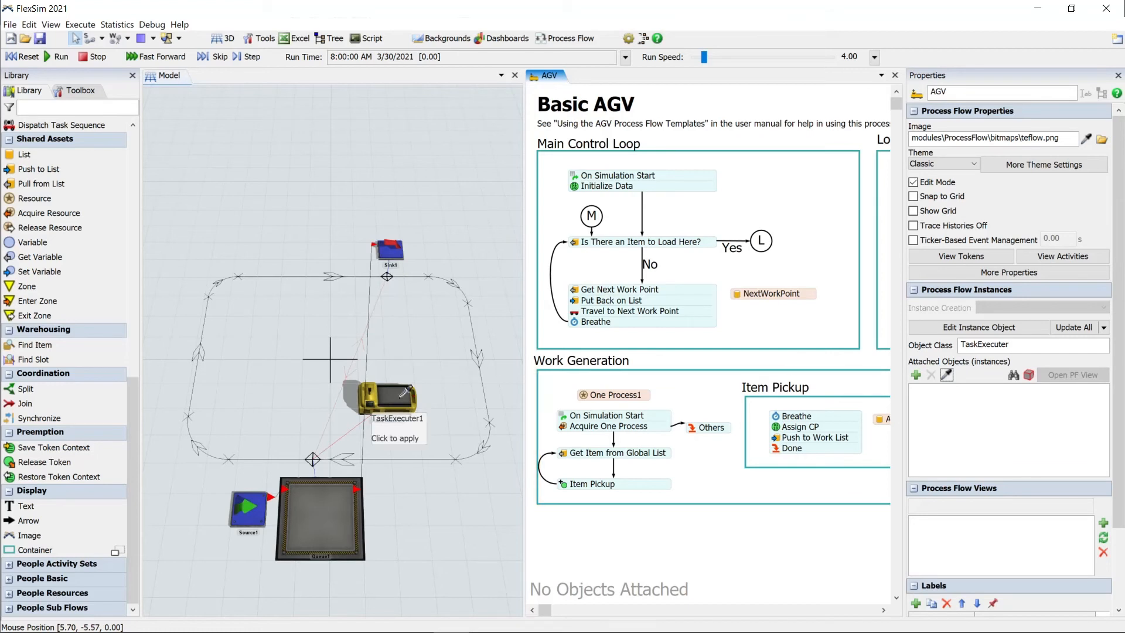
Step: Pick TaskExecuter1 as the attached object of the Basic AGV process flow
{"action": "left_click", "coordinate": [386, 396]}
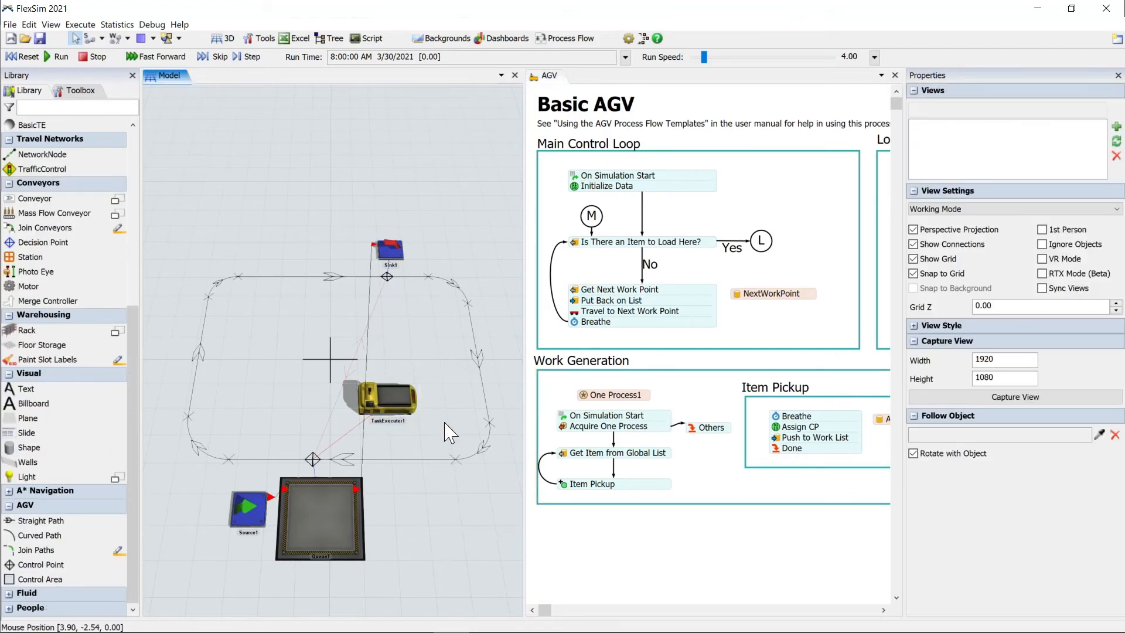
{"action": "mouse_move", "coordinate": [226, 222]}
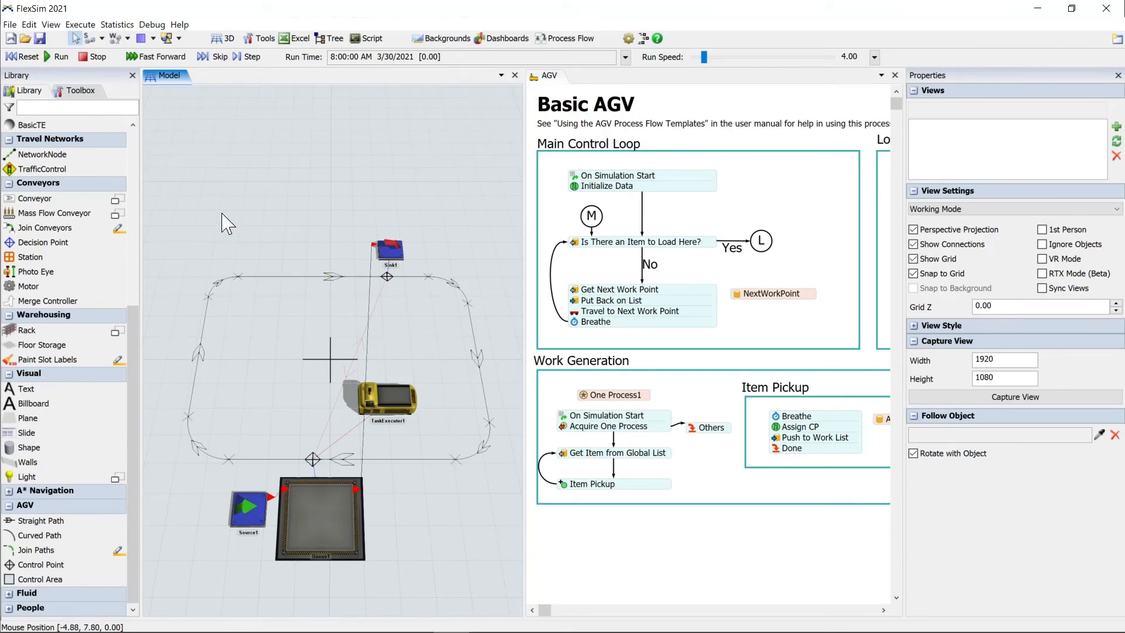
Step: Reset and run the simulation so the AGV begins driving the path loop
{"action": "left_click", "coordinate": [60, 57]}
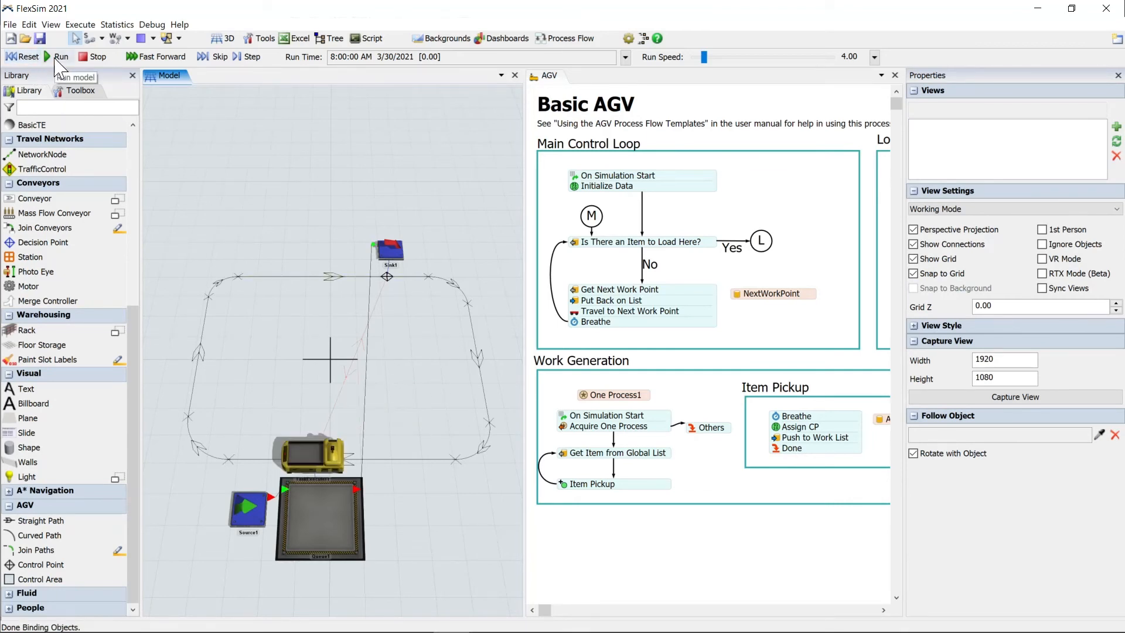
{"action": "left_click", "coordinate": [61, 56]}
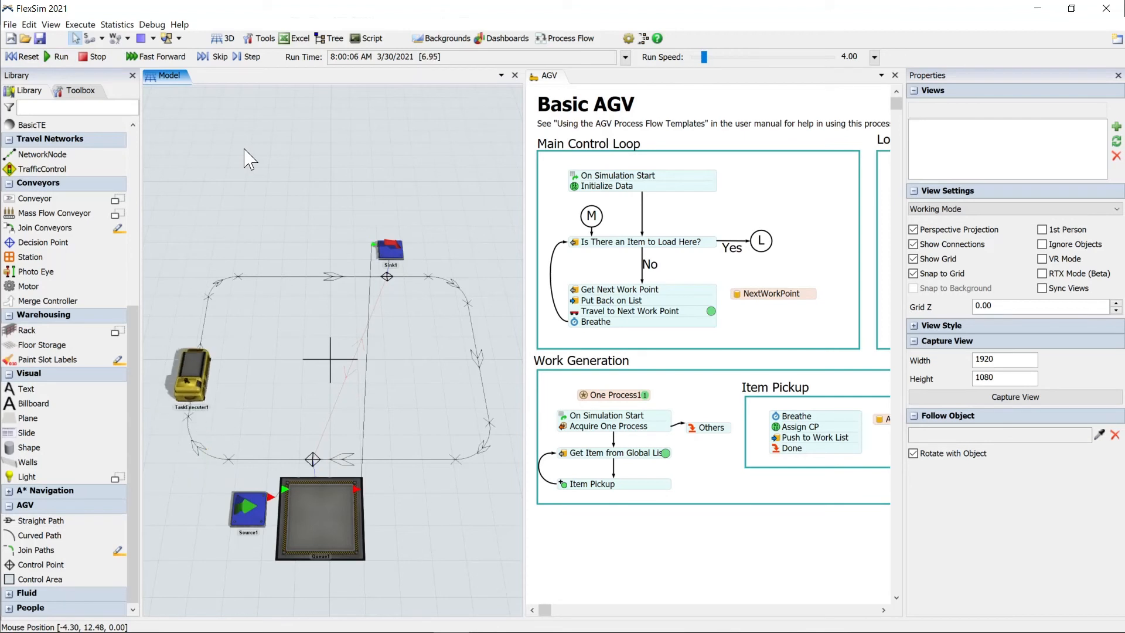